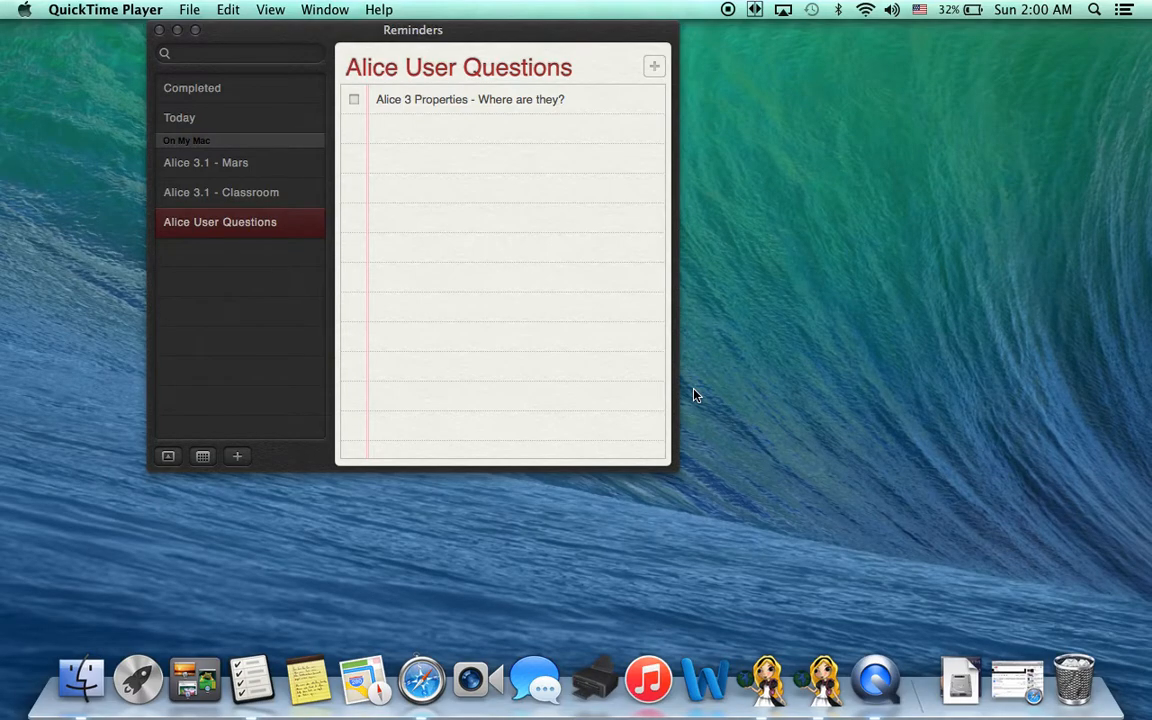
{"action": "mouse_move", "coordinate": [461, 121]}
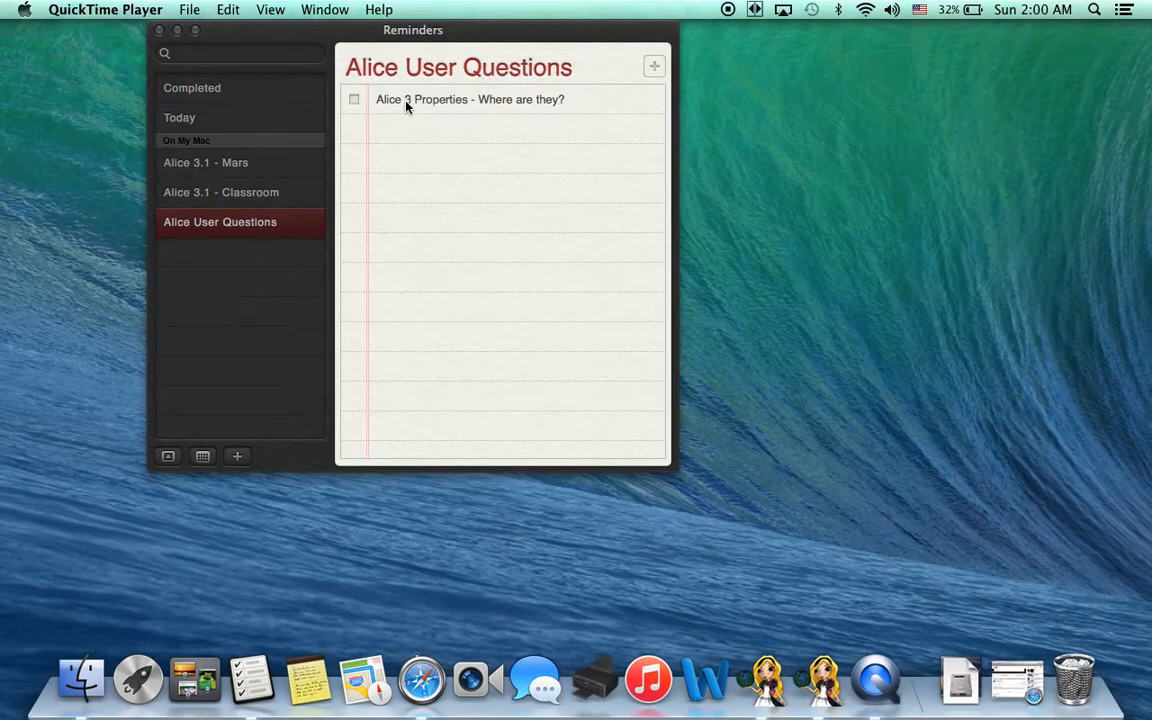
{"action": "mouse_move", "coordinate": [455, 114]}
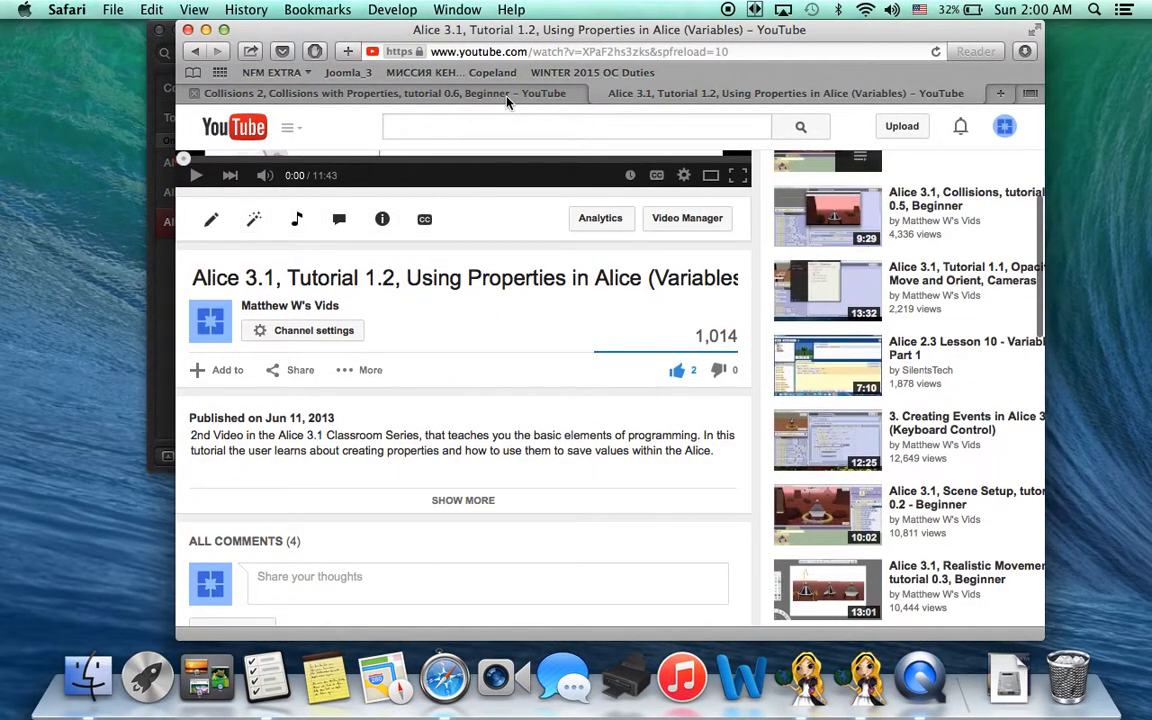
{"action": "left_click", "coordinate": [385, 93]}
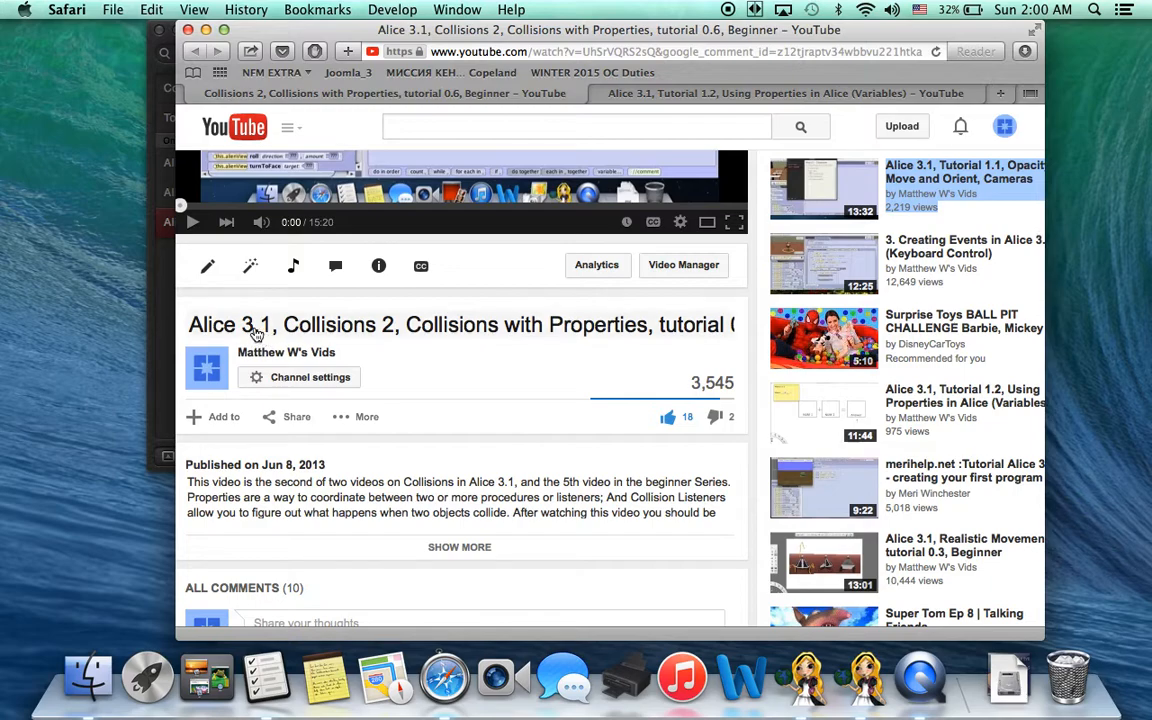
{"action": "mouse_move", "coordinate": [378, 335]}
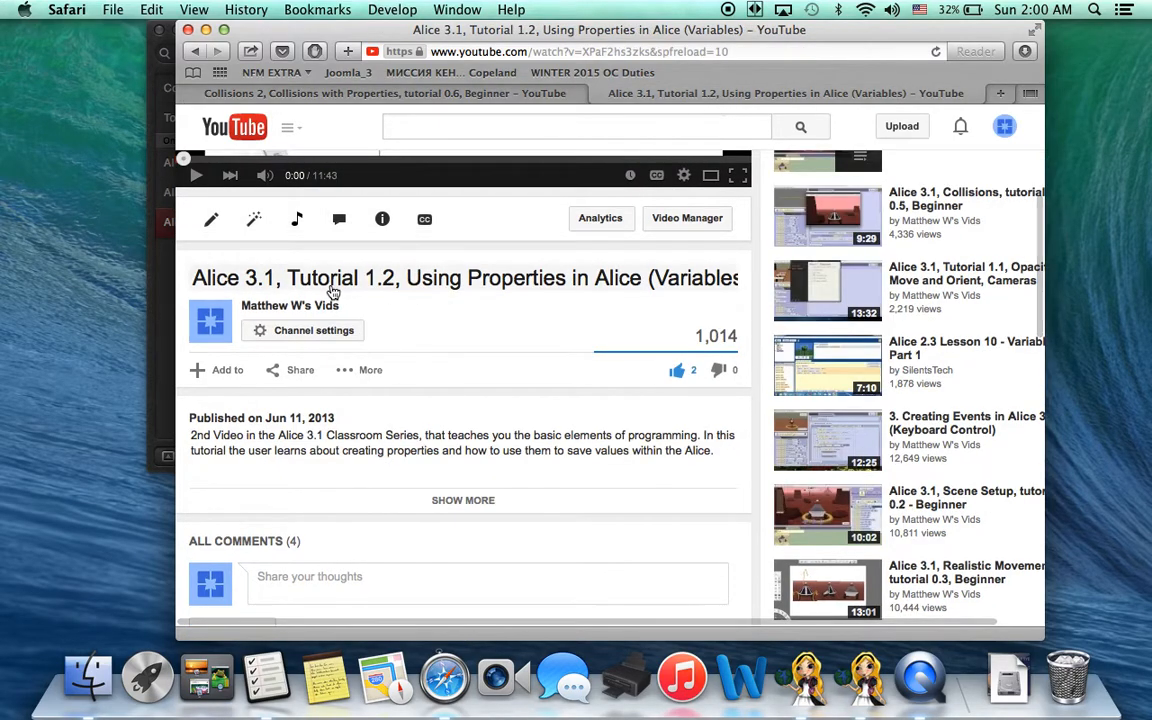
{"action": "mouse_move", "coordinate": [528, 293]}
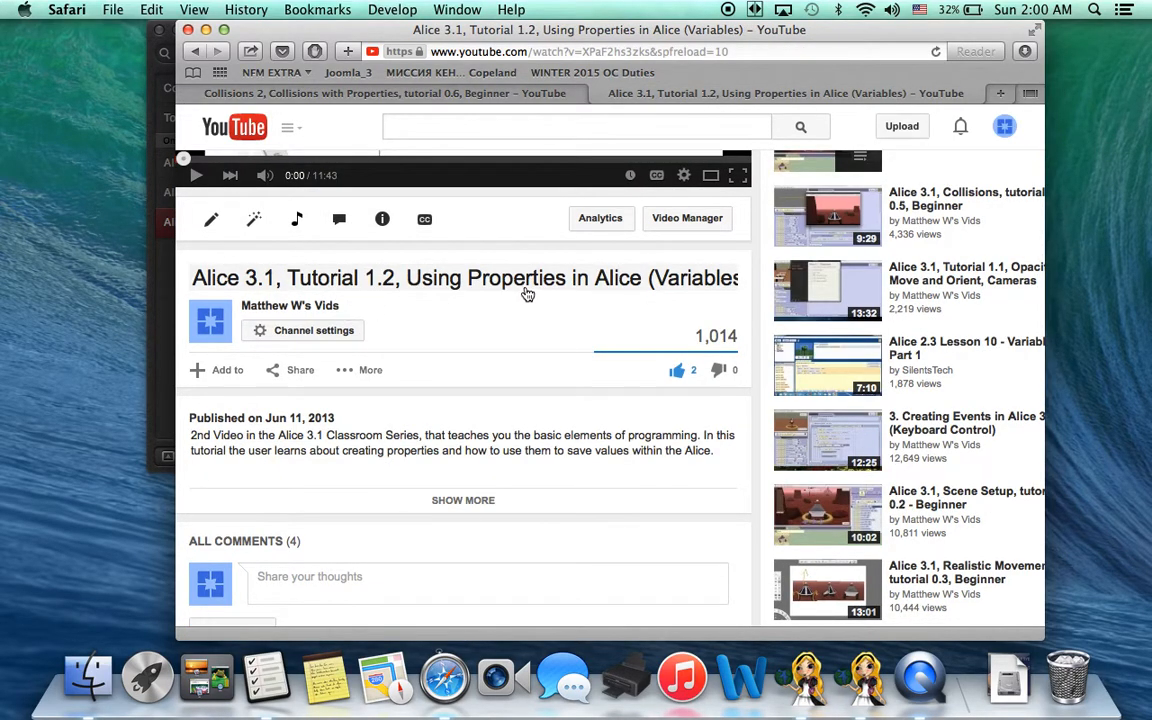
{"action": "left_click", "coordinate": [196, 175]}
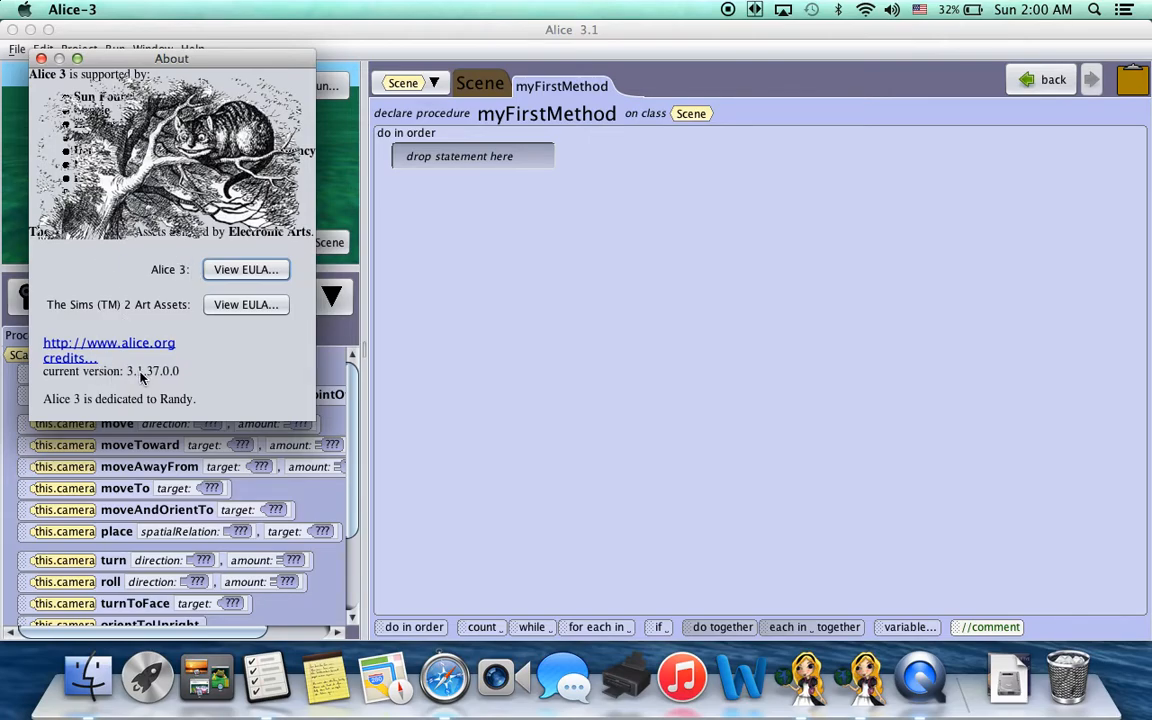
Check the About Alice version (3.1.81.0), then dismiss the About window
{"action": "left_click", "coordinate": [42, 58]}
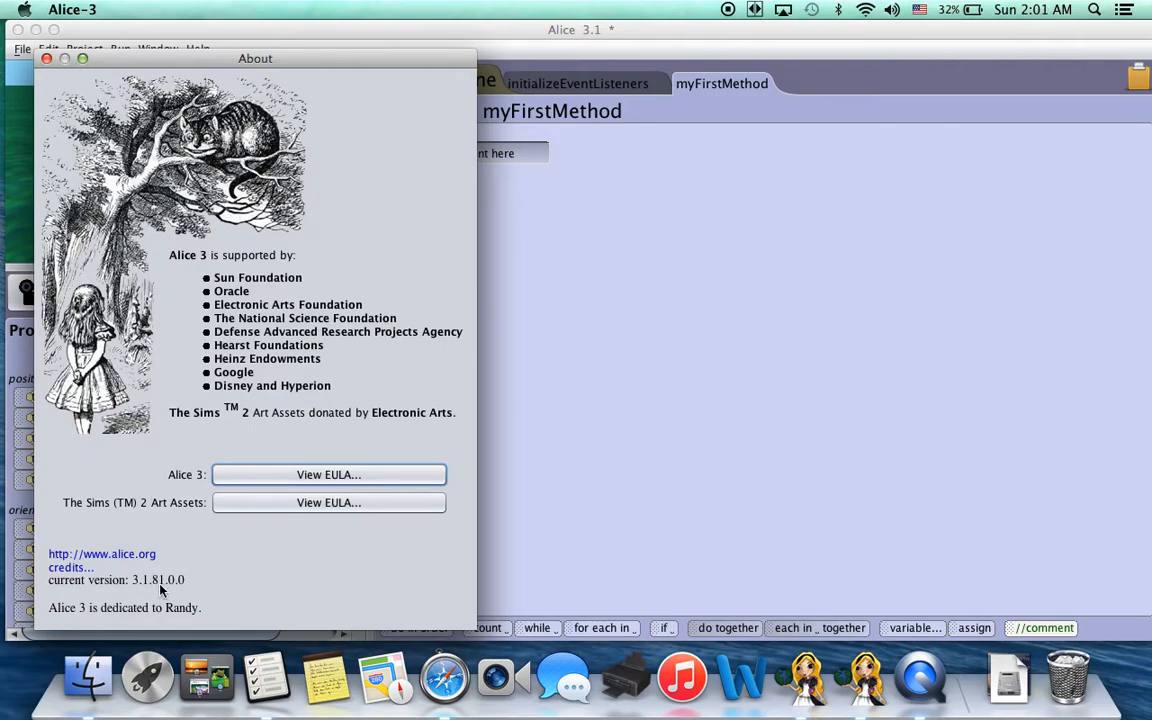
{"action": "left_click", "coordinate": [47, 58]}
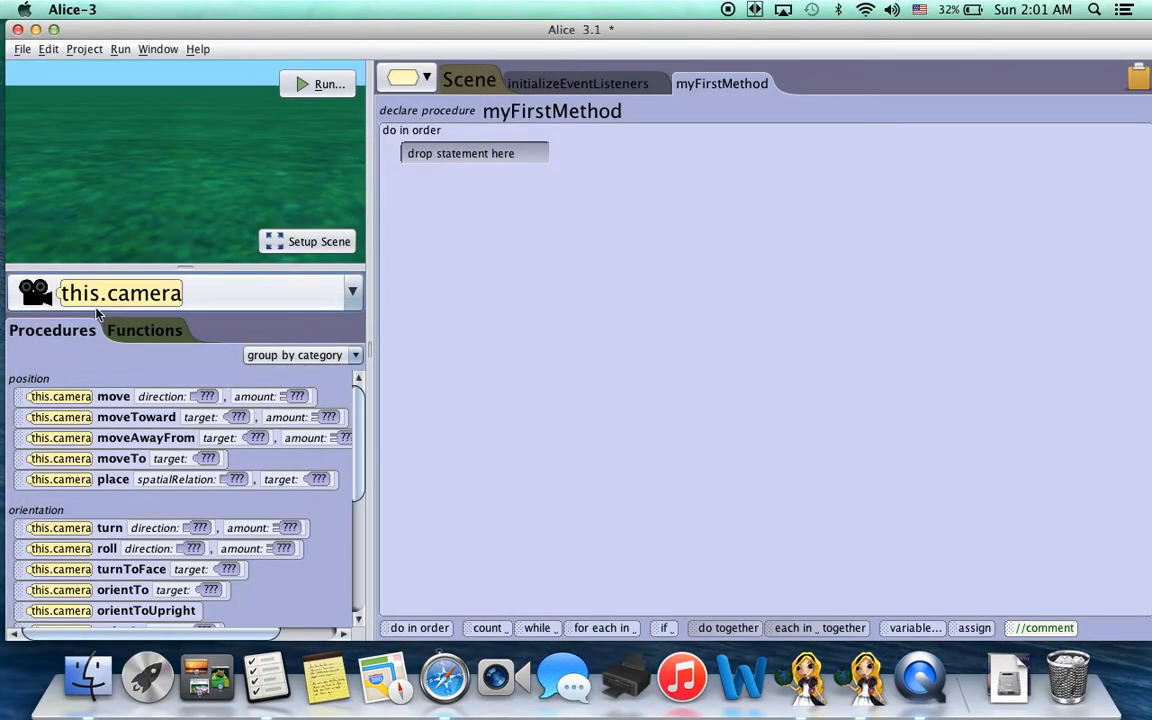
{"action": "mouse_move", "coordinate": [224, 325]}
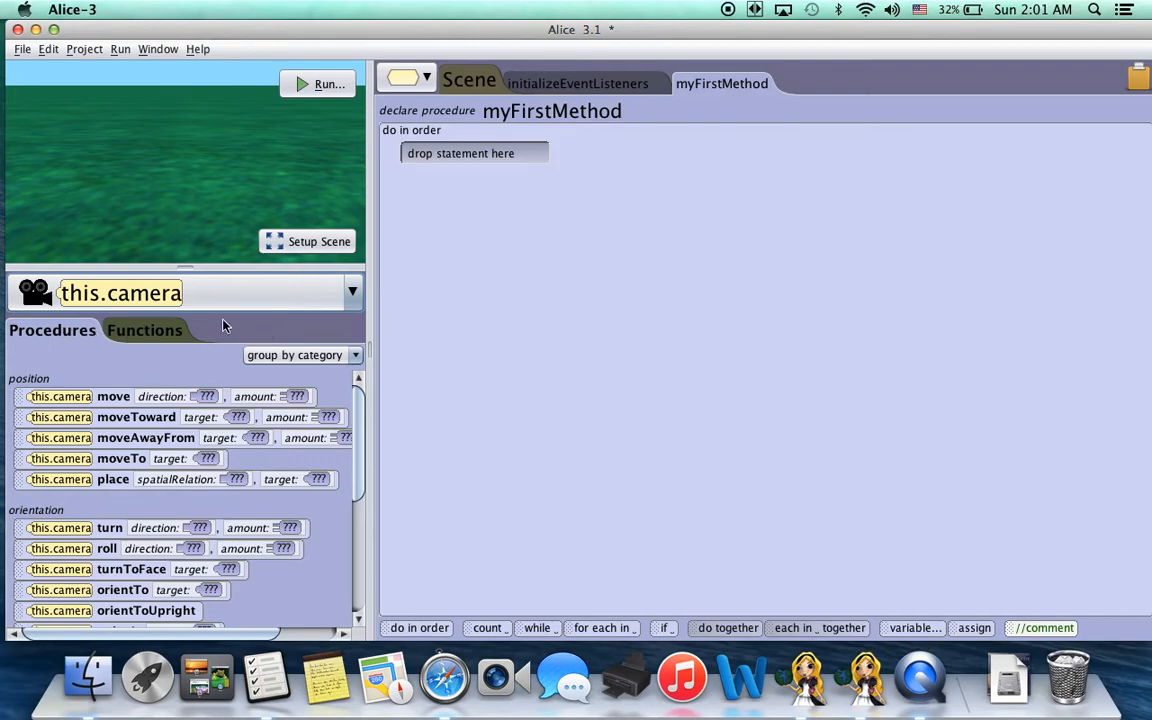
{"action": "mouse_move", "coordinate": [237, 331]}
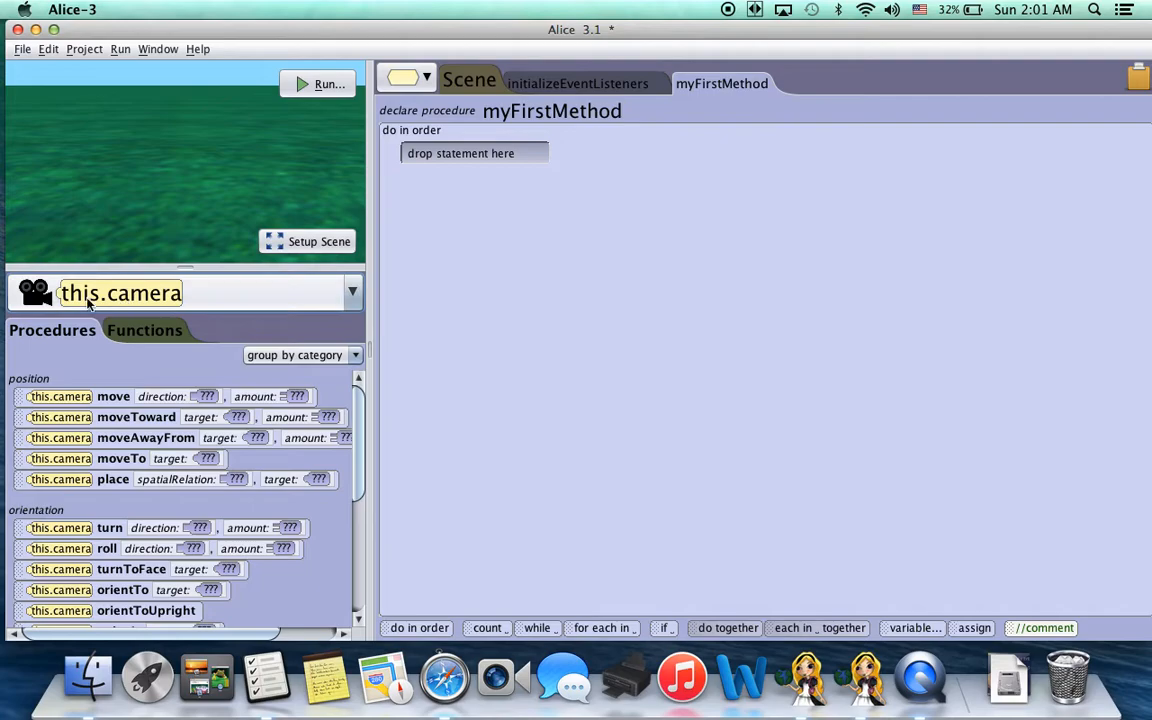
{"action": "mouse_move", "coordinate": [108, 303]}
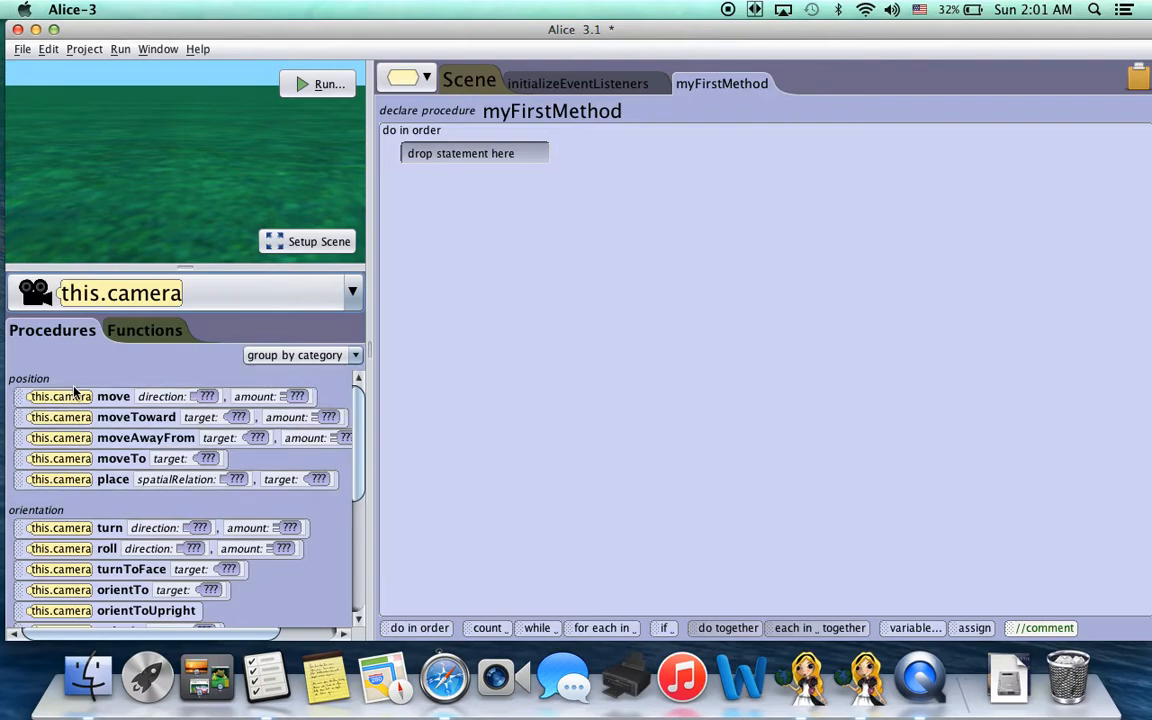
{"action": "mouse_move", "coordinate": [88, 353]}
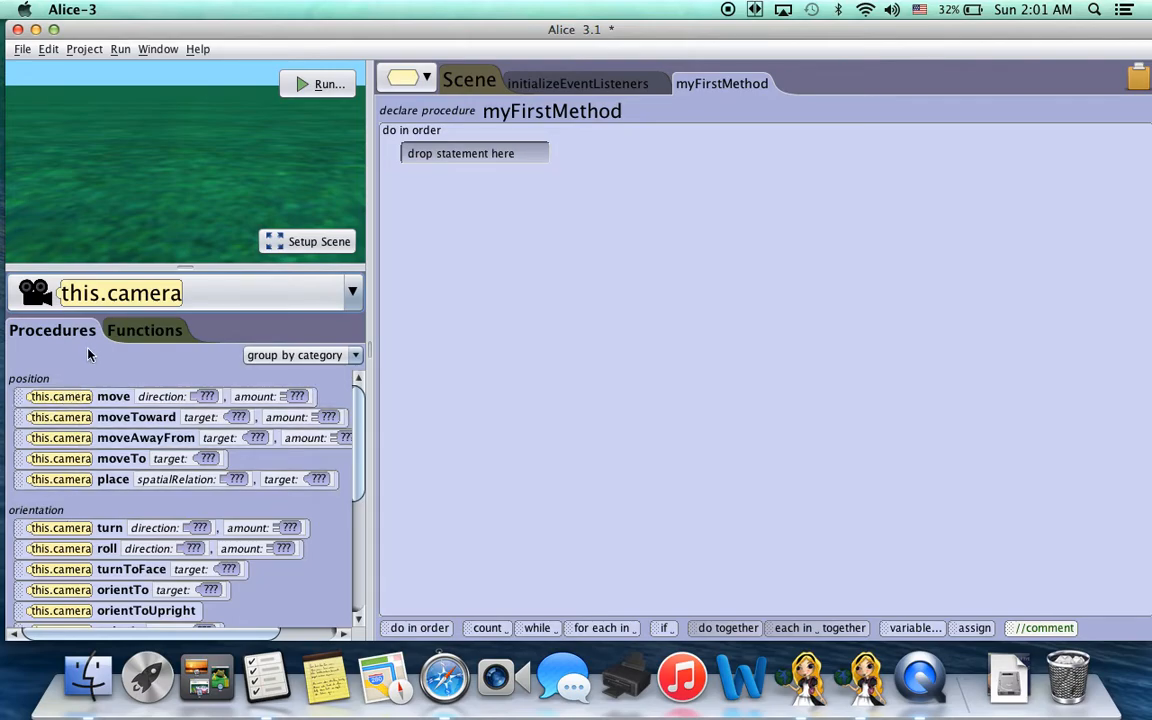
{"action": "mouse_move", "coordinate": [55, 337]}
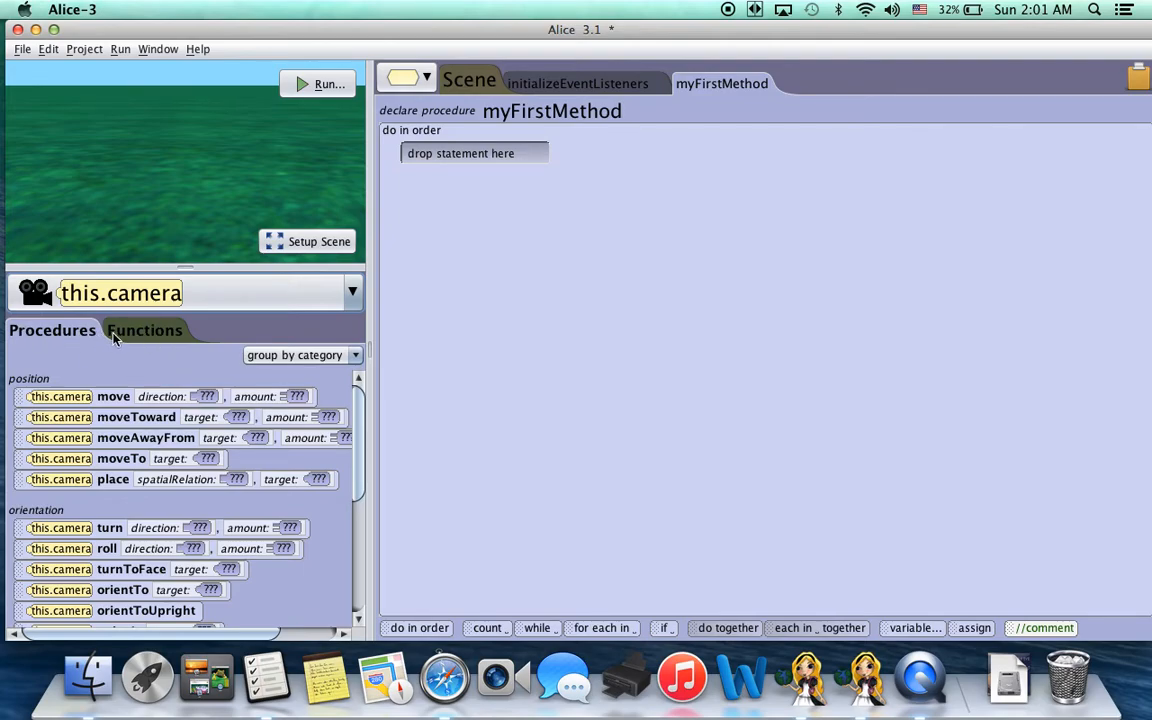
{"action": "mouse_move", "coordinate": [120, 458]}
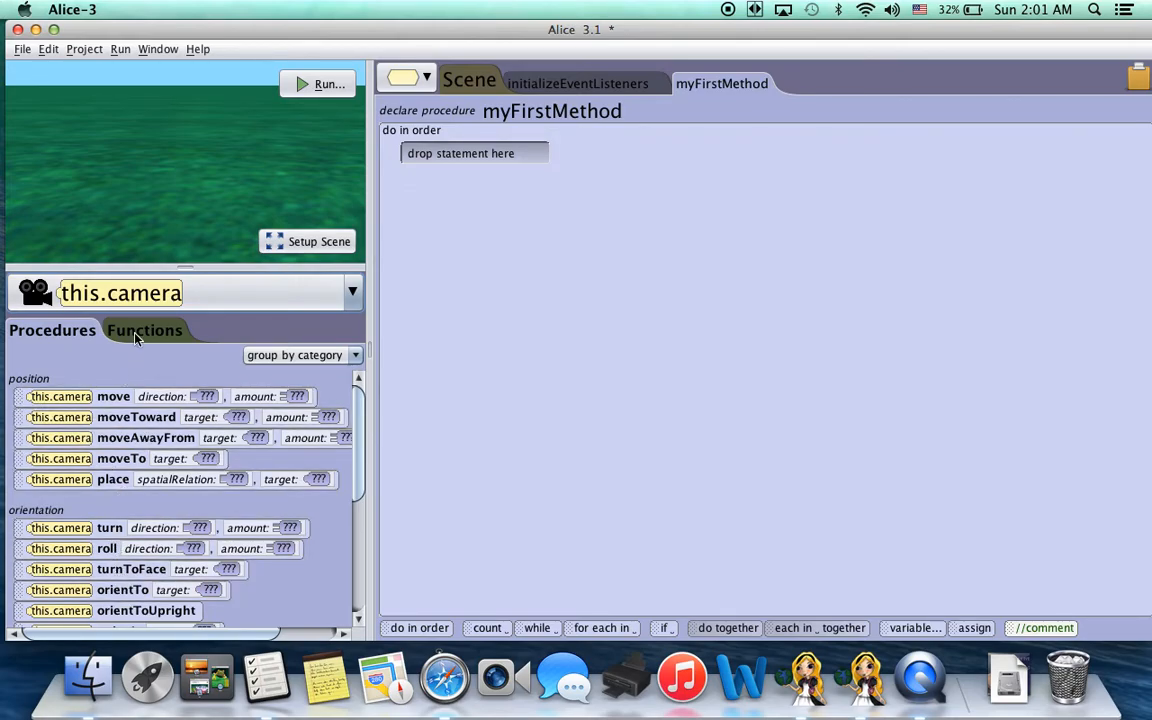
List this.camera's functions, such as getBooleanFromUser and distance queries
{"action": "left_click", "coordinate": [145, 330]}
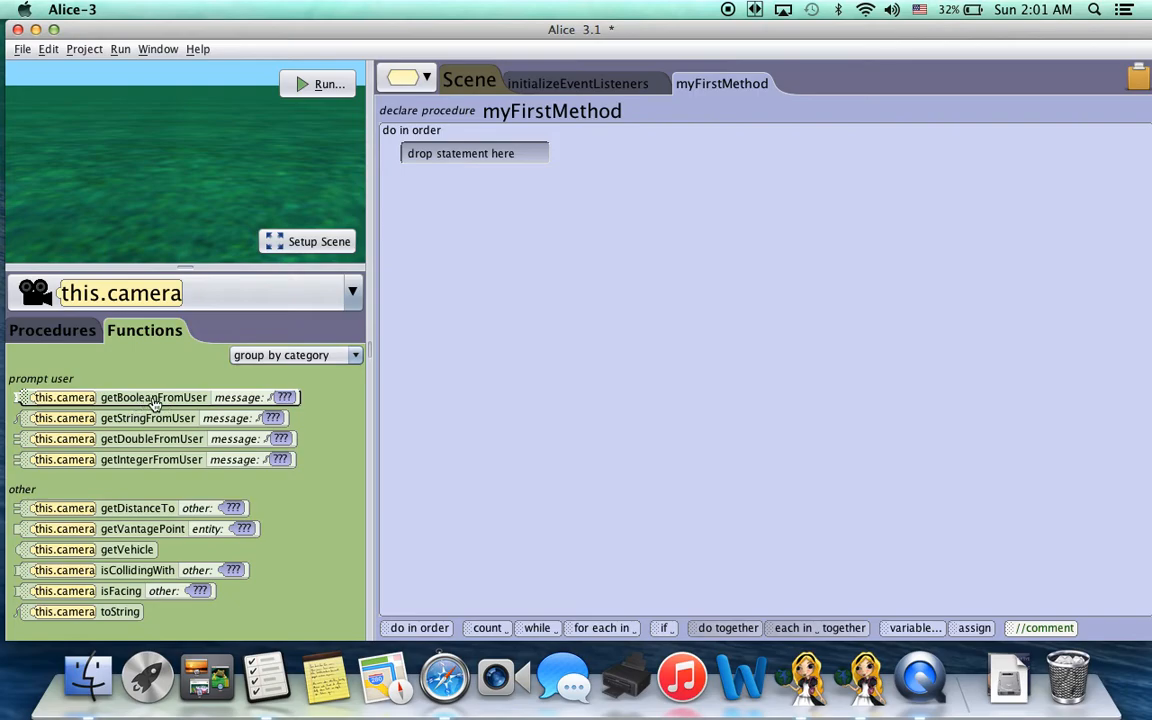
{"action": "mouse_move", "coordinate": [150, 508]}
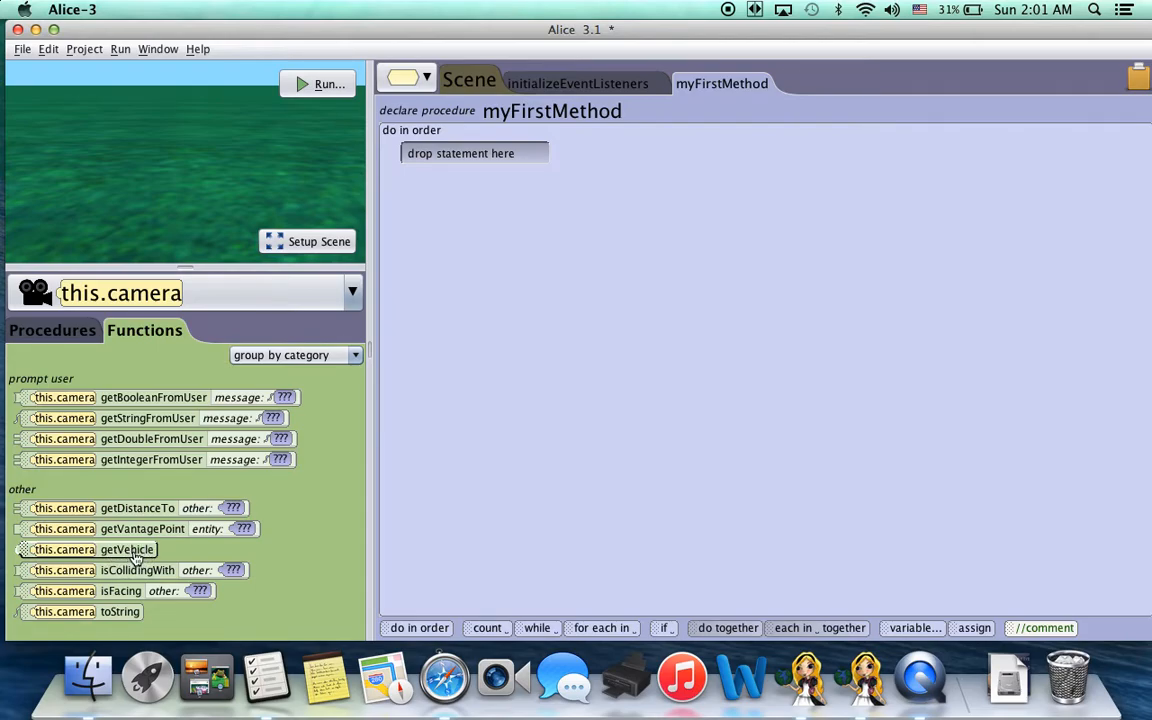
{"action": "mouse_move", "coordinate": [112, 575]}
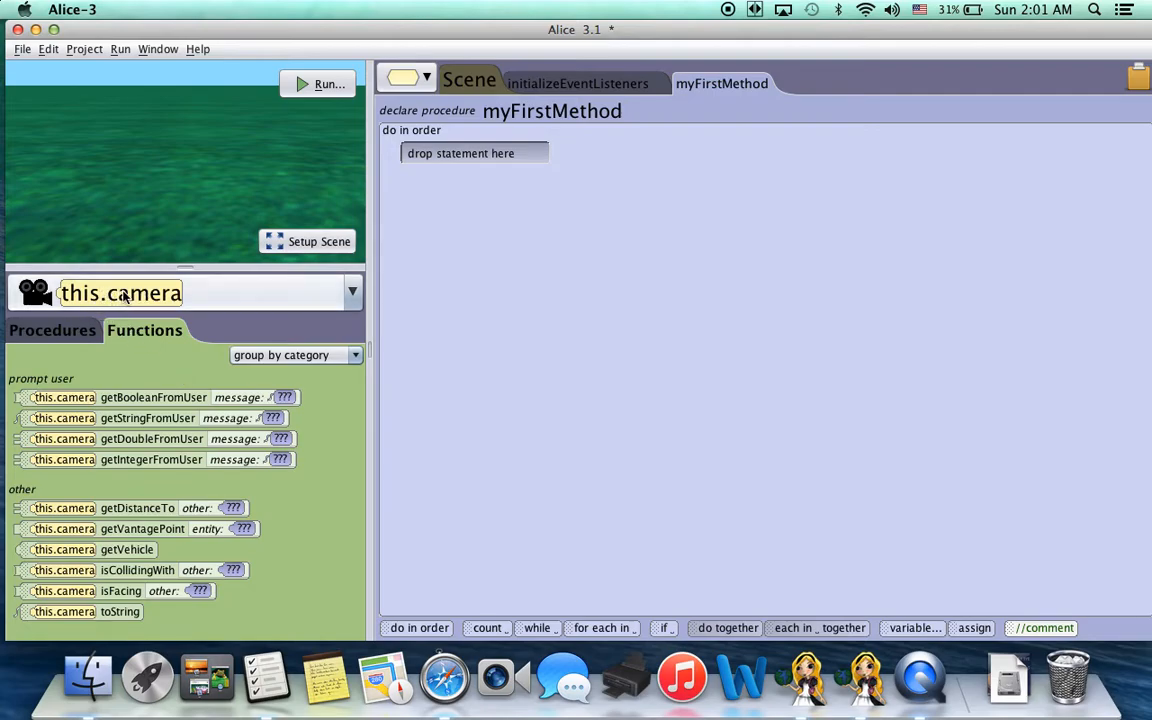
{"action": "mouse_move", "coordinate": [203, 300]}
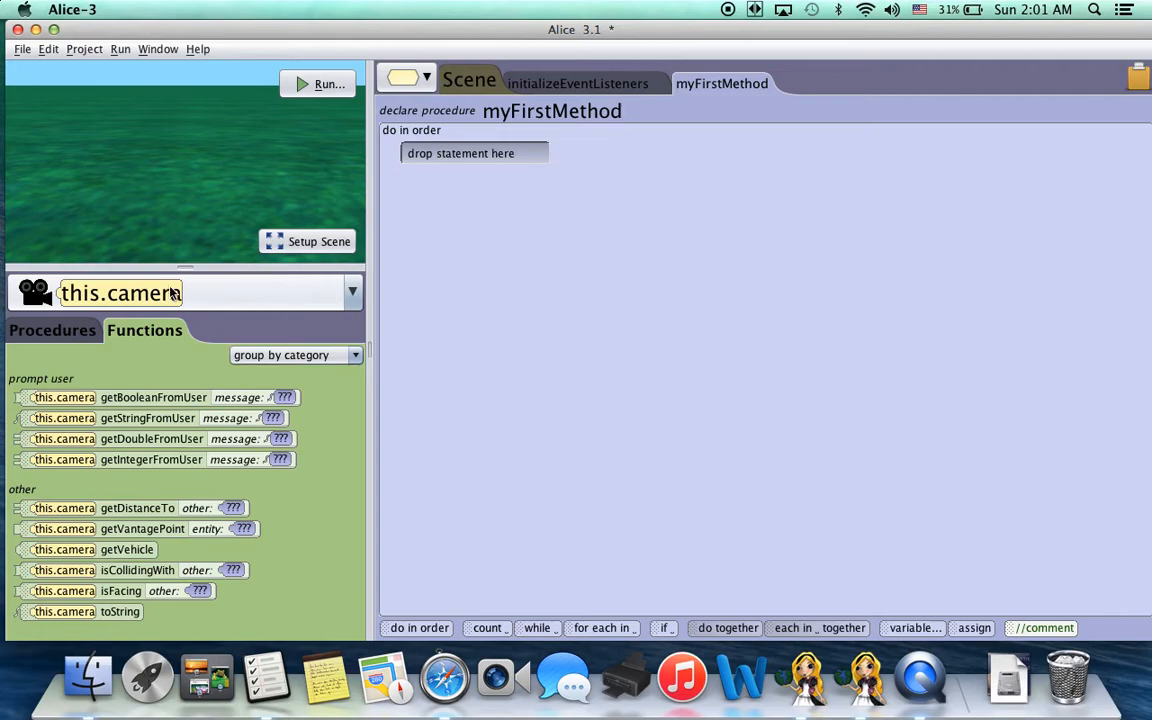
{"action": "mouse_move", "coordinate": [255, 265]}
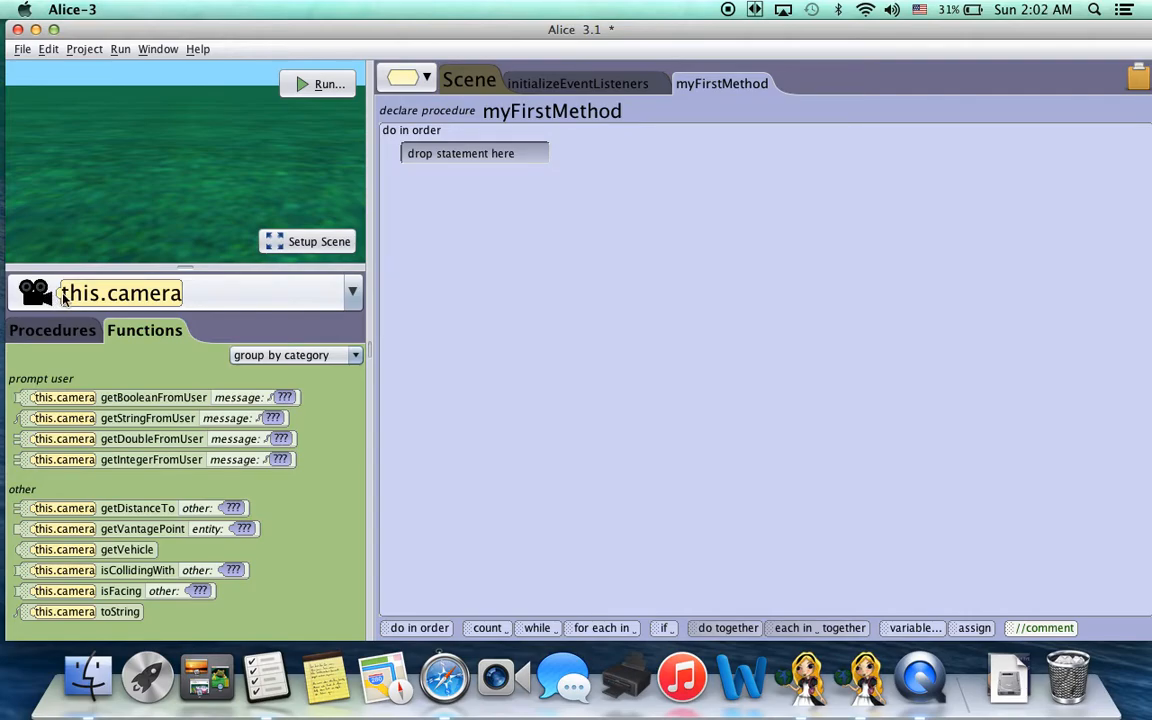
{"action": "mouse_move", "coordinate": [190, 293]}
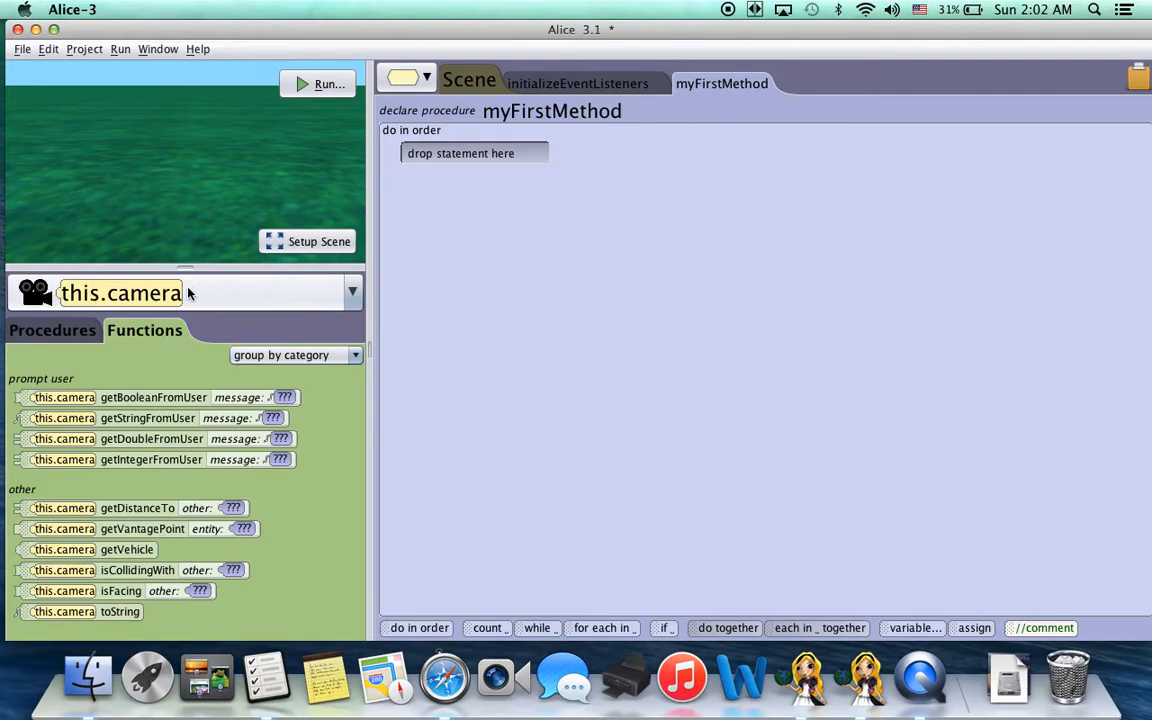
{"action": "mouse_move", "coordinate": [140, 293]}
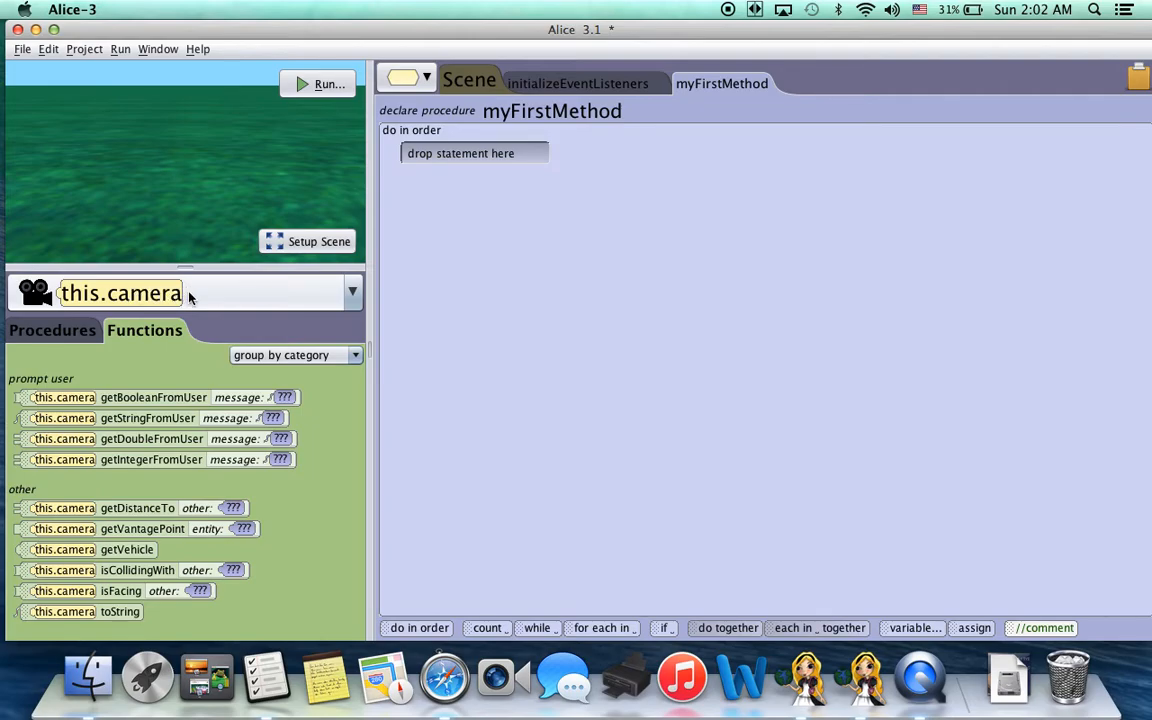
{"action": "mouse_move", "coordinate": [155, 300]}
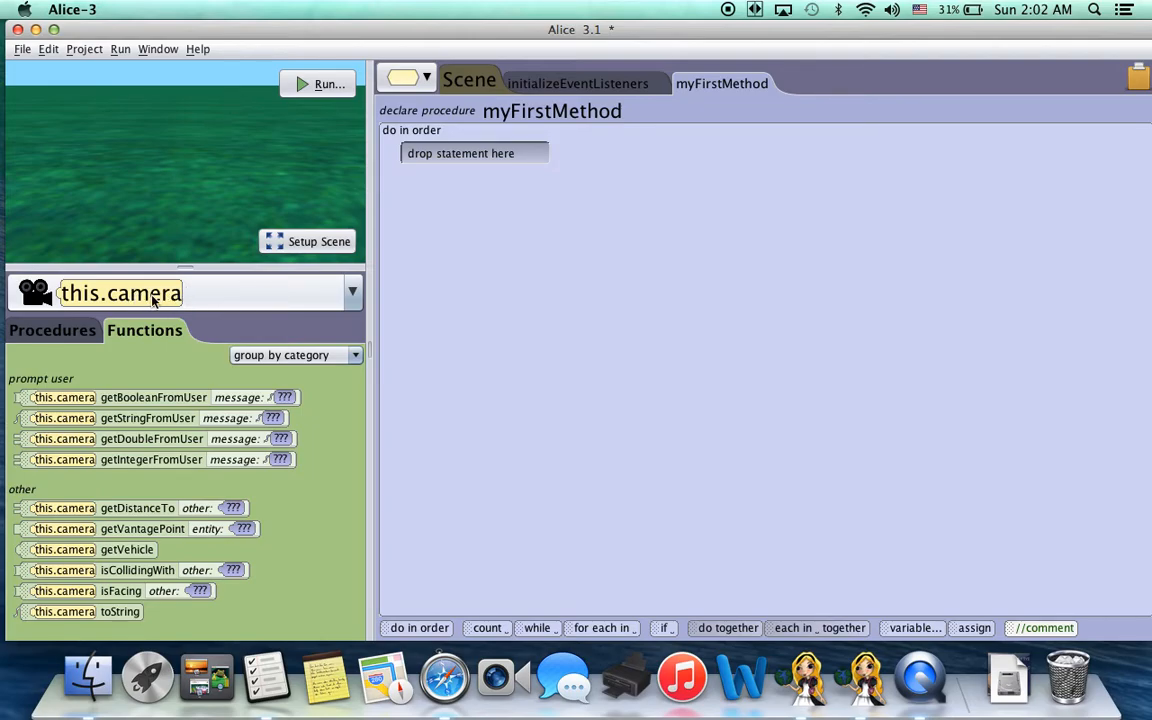
{"action": "mouse_move", "coordinate": [126, 342]}
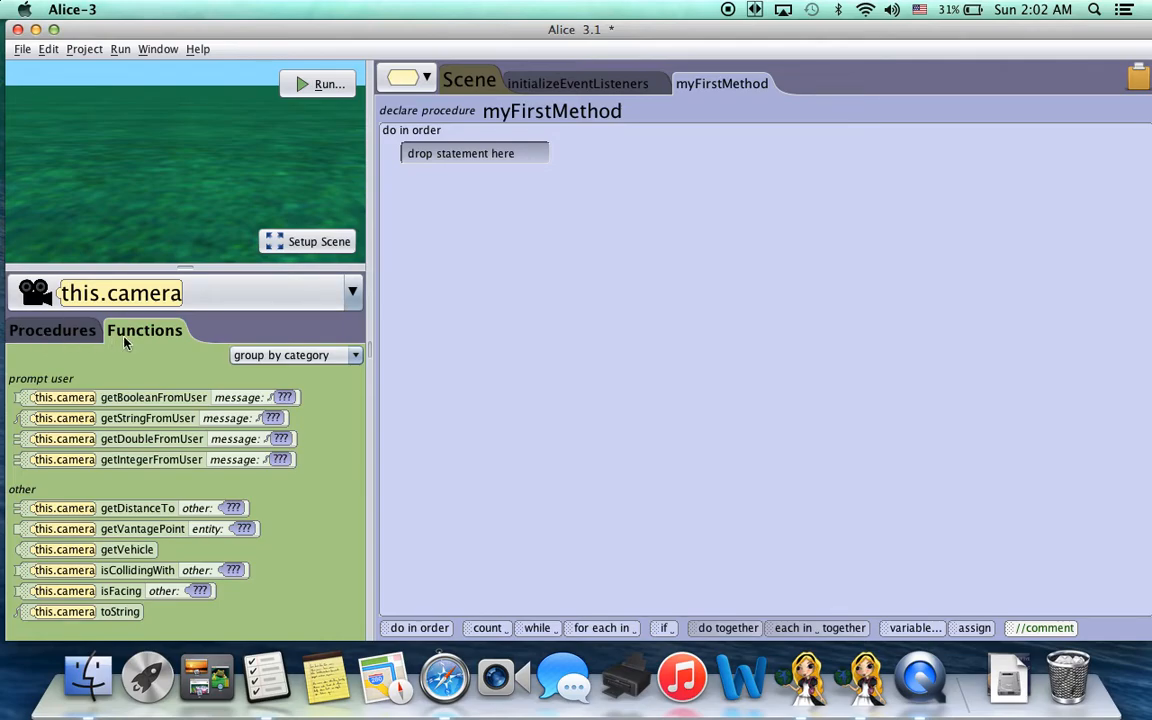
{"action": "mouse_move", "coordinate": [112, 317]}
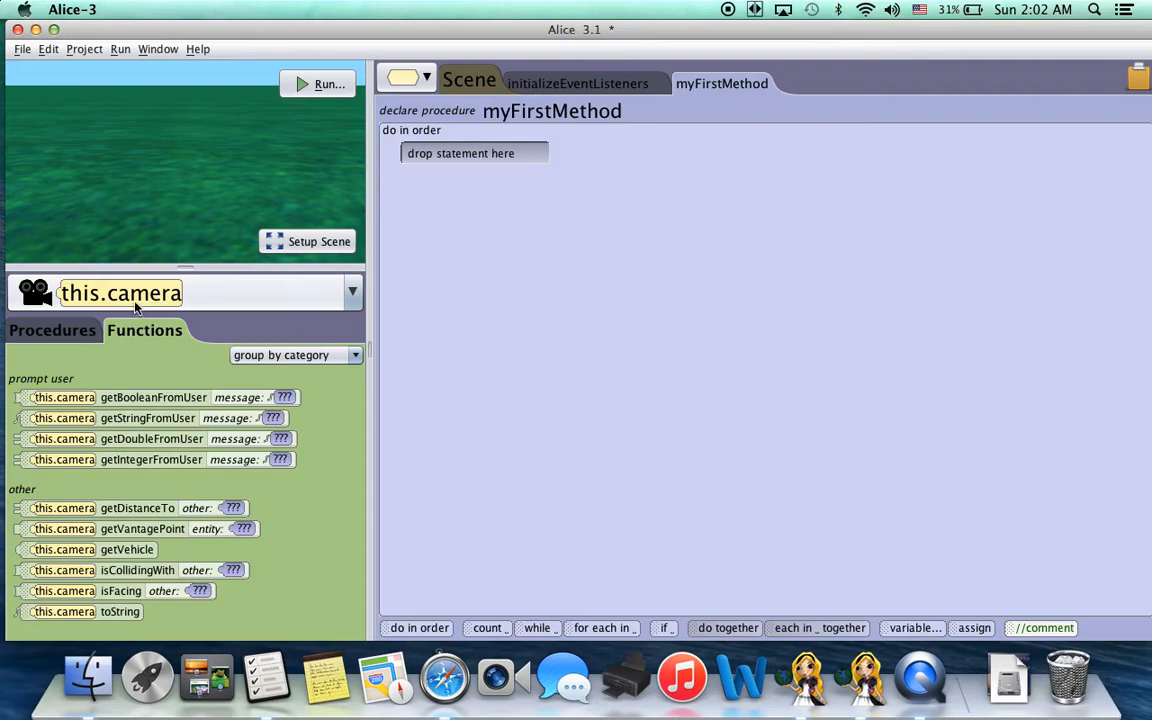
{"action": "mouse_move", "coordinate": [130, 345]}
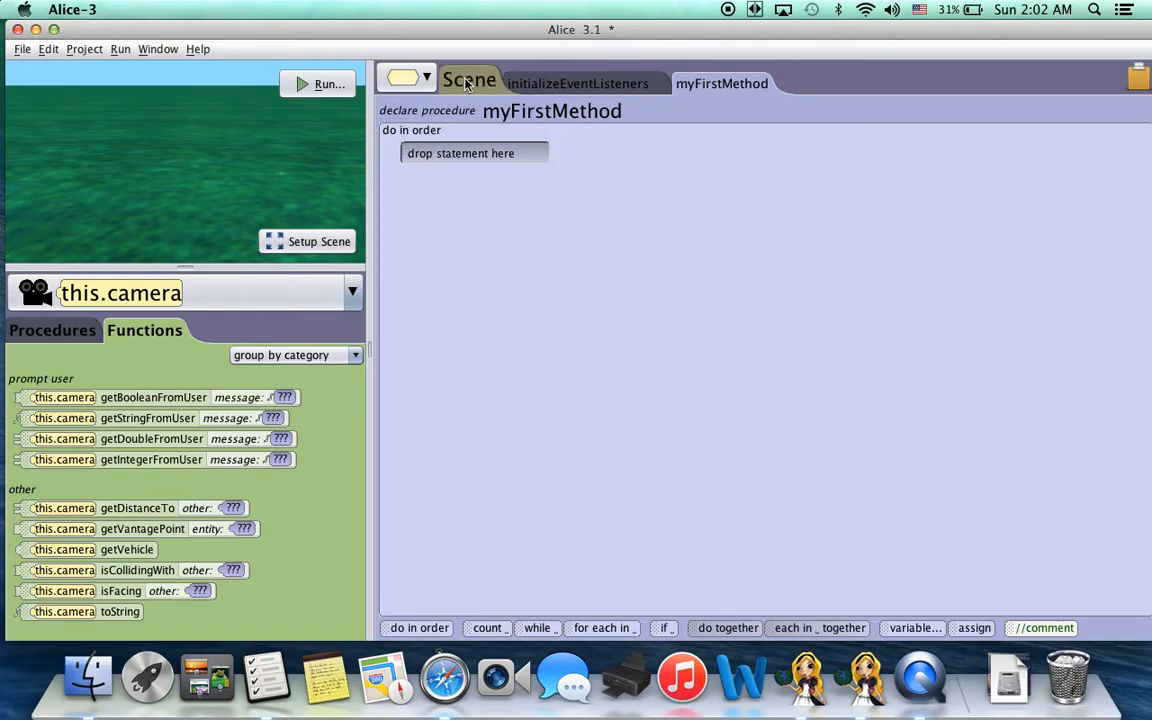
View the Scene class overview, check the class list, and start 'Add Scene Property...'
{"action": "left_click", "coordinate": [469, 82]}
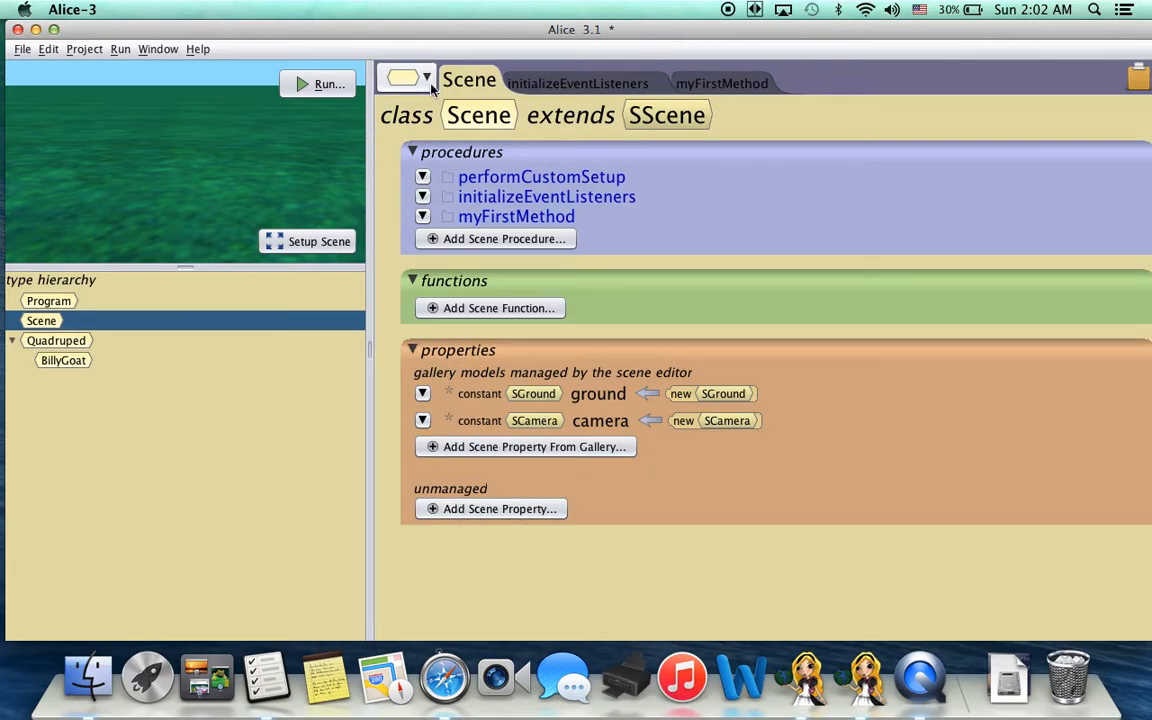
{"action": "left_click", "coordinate": [426, 78]}
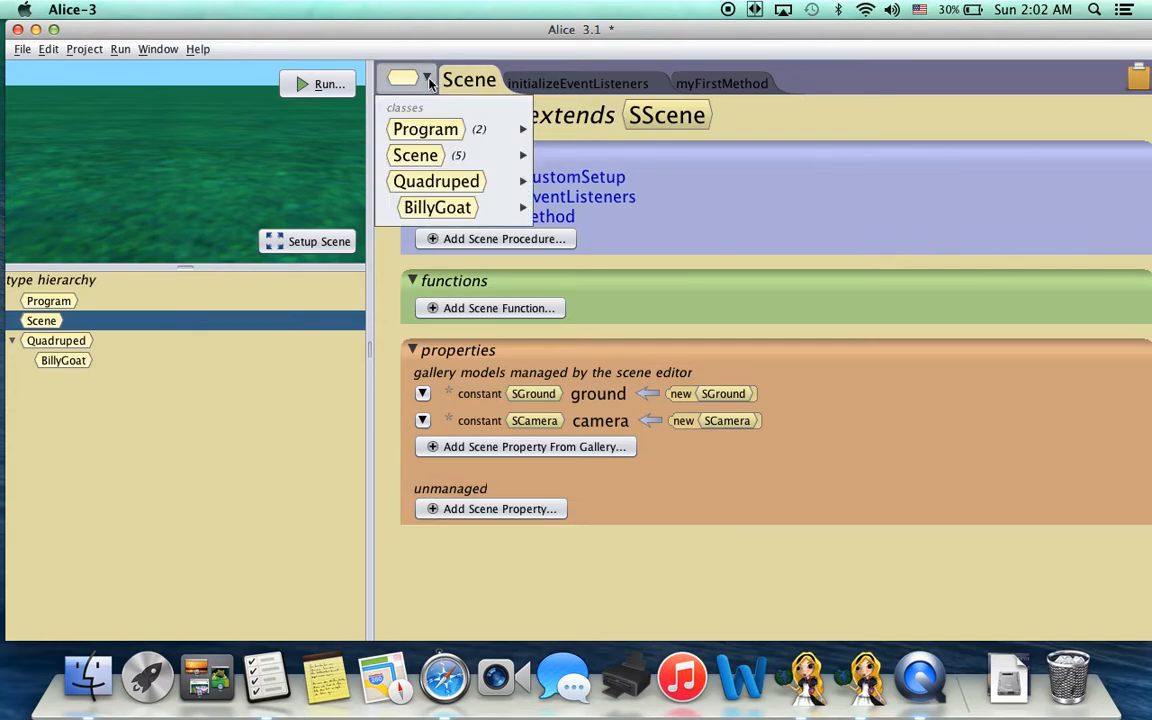
{"action": "mouse_move", "coordinate": [436, 181]}
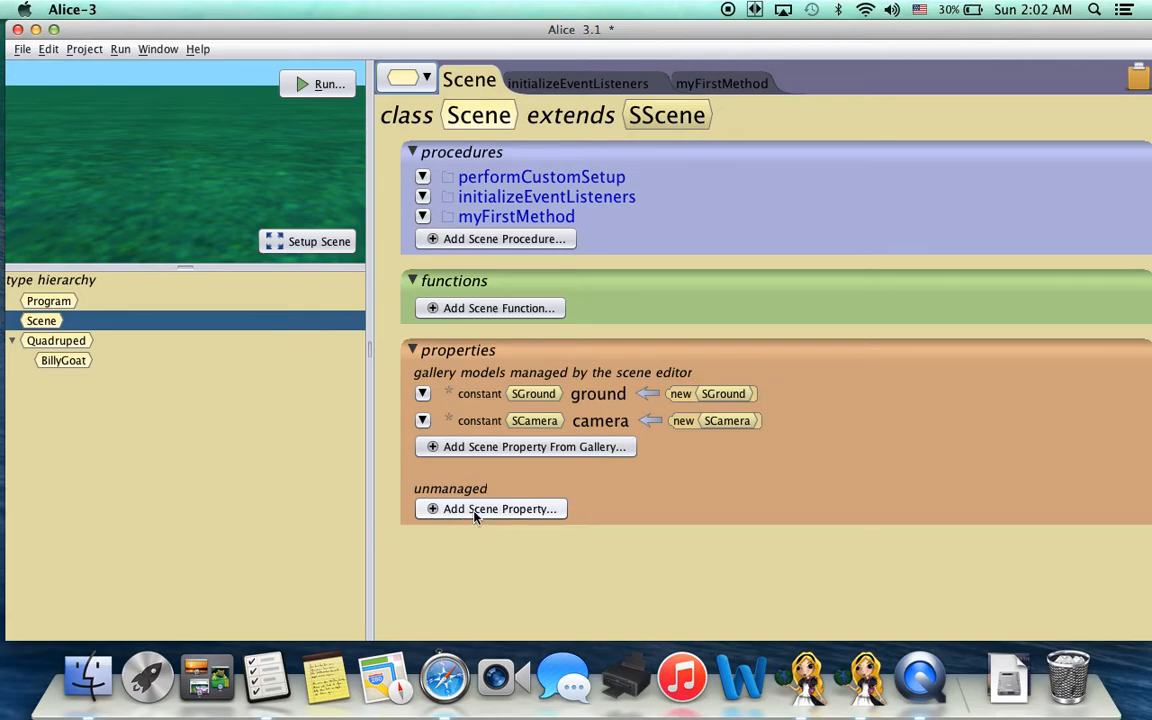
{"action": "left_click", "coordinate": [499, 509]}
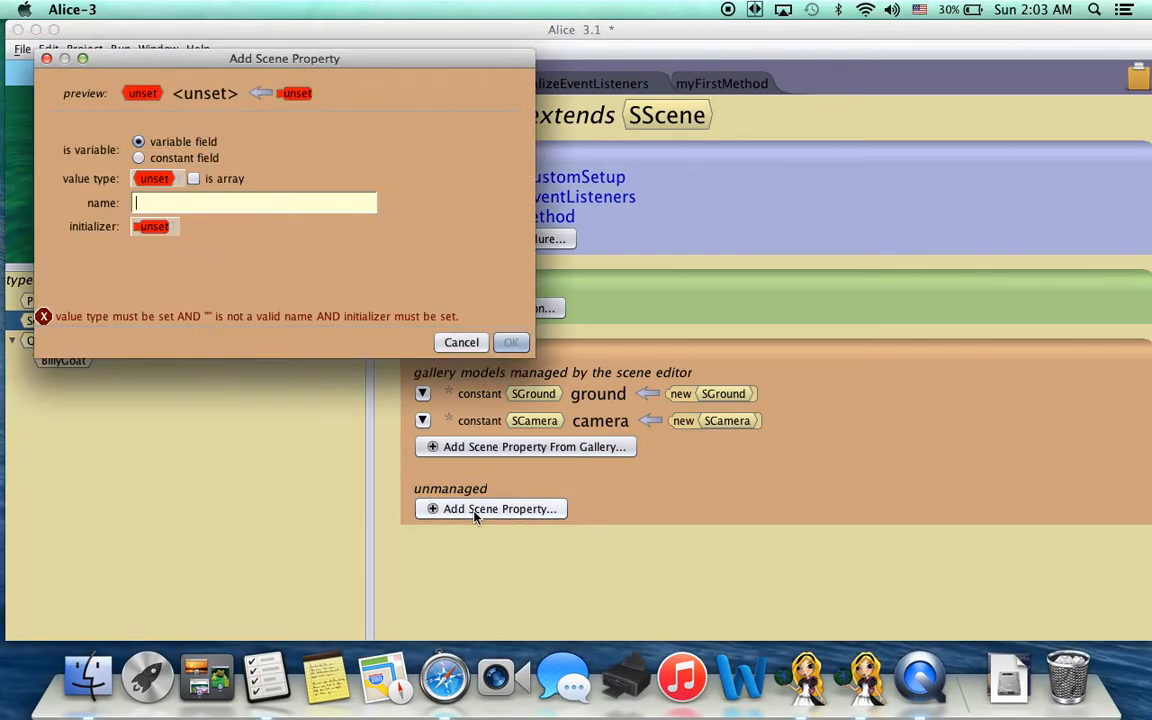
Create WholeNumber property myFirstProperty with initializer 1 in the Add Scene Property dialog
{"action": "left_click", "coordinate": [155, 178]}
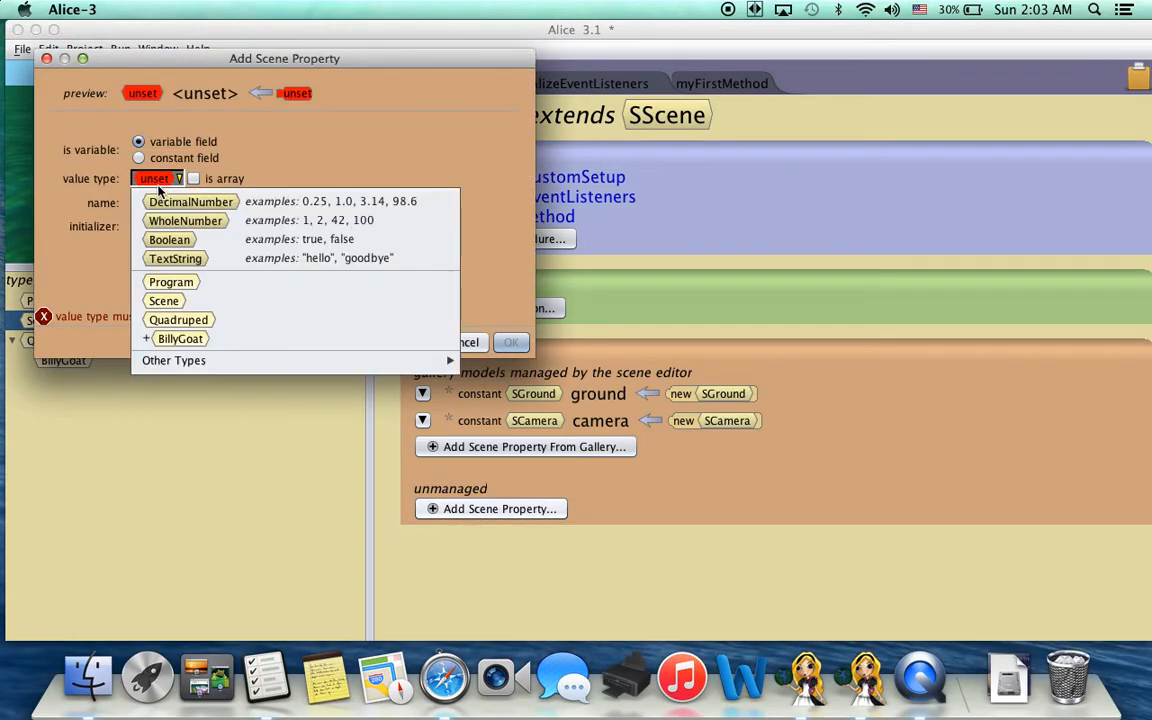
{"action": "left_click", "coordinate": [185, 220]}
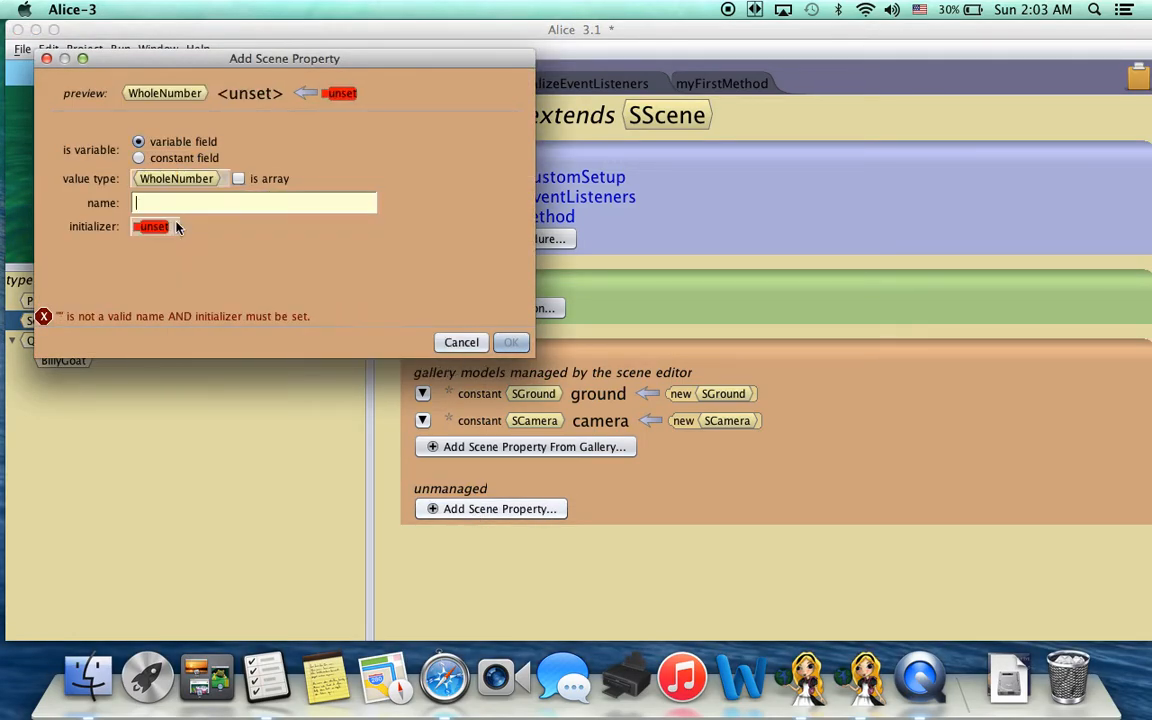
{"action": "mouse_move", "coordinate": [205, 224]}
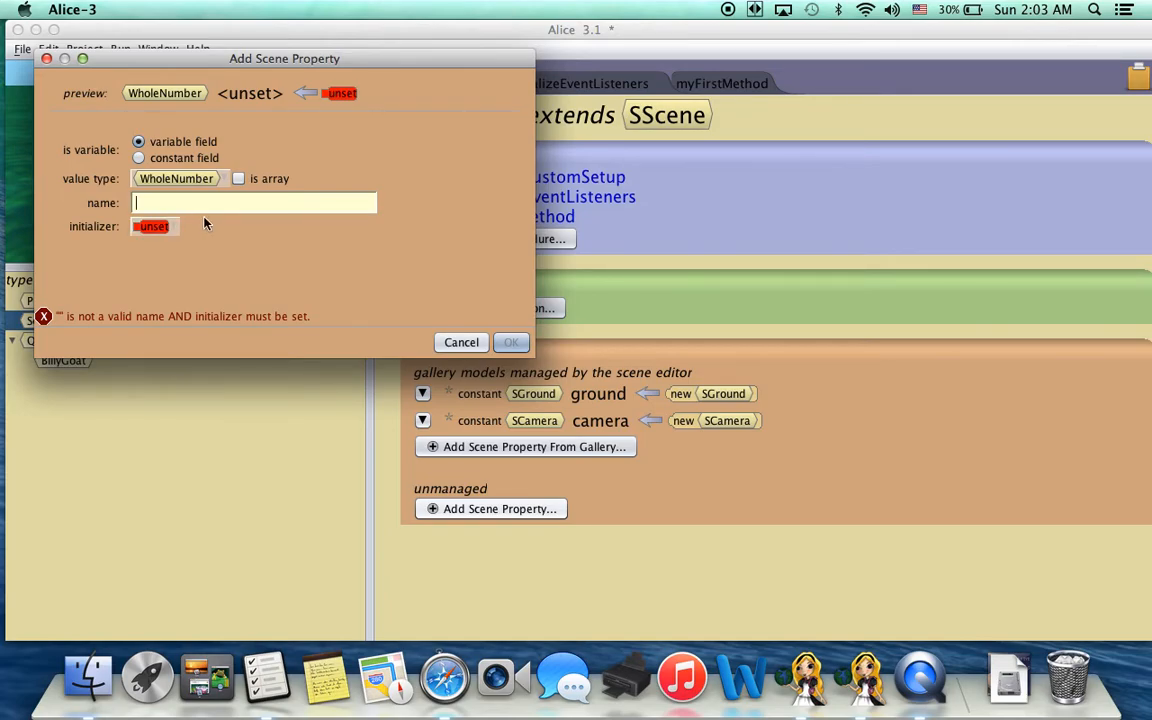
{"action": "type", "text": "myF"}
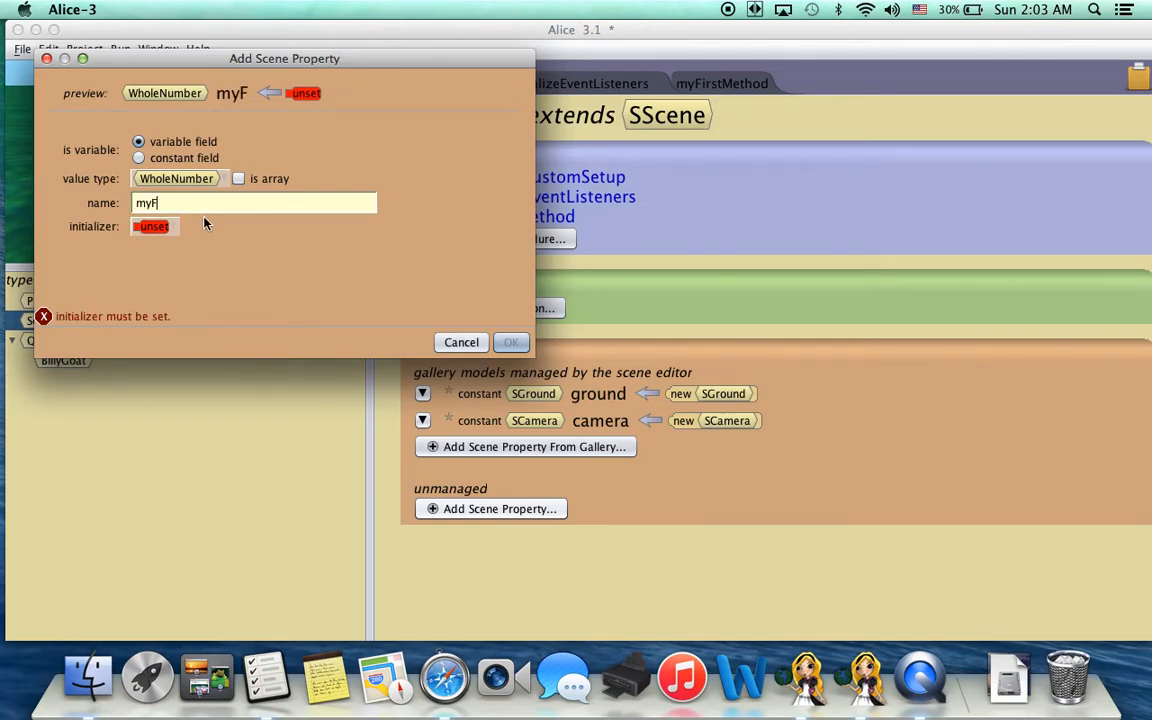
{"action": "type", "text": "irstProperty"}
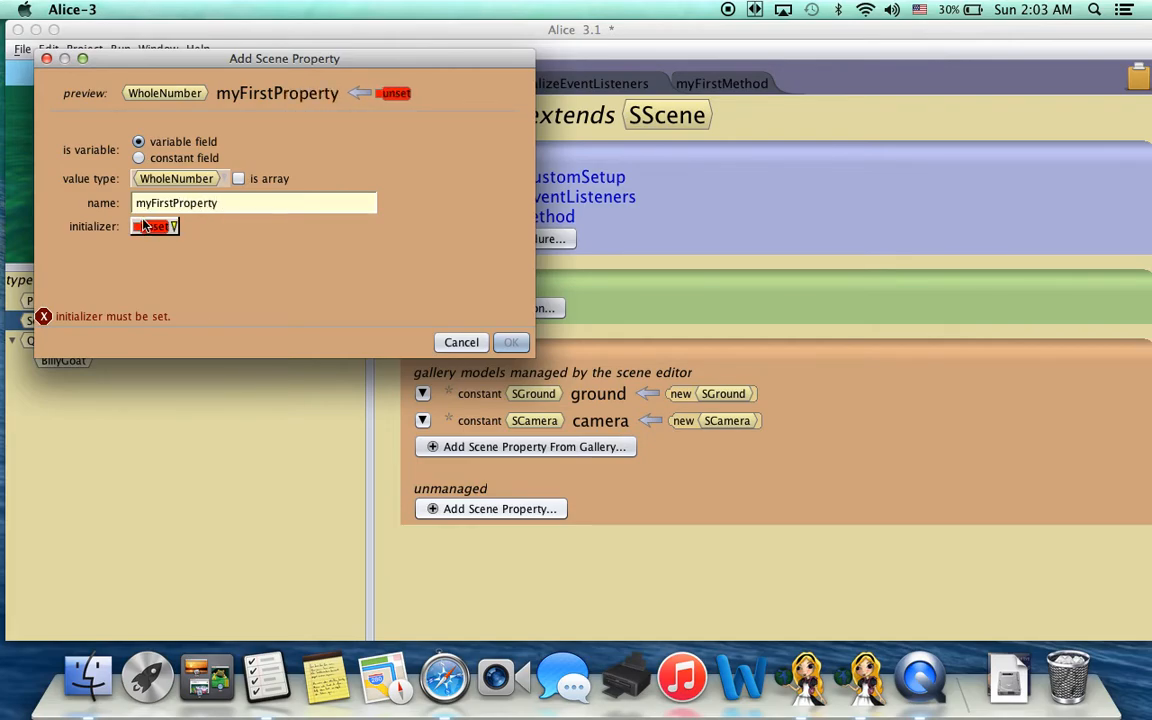
{"action": "left_click", "coordinate": [154, 226]}
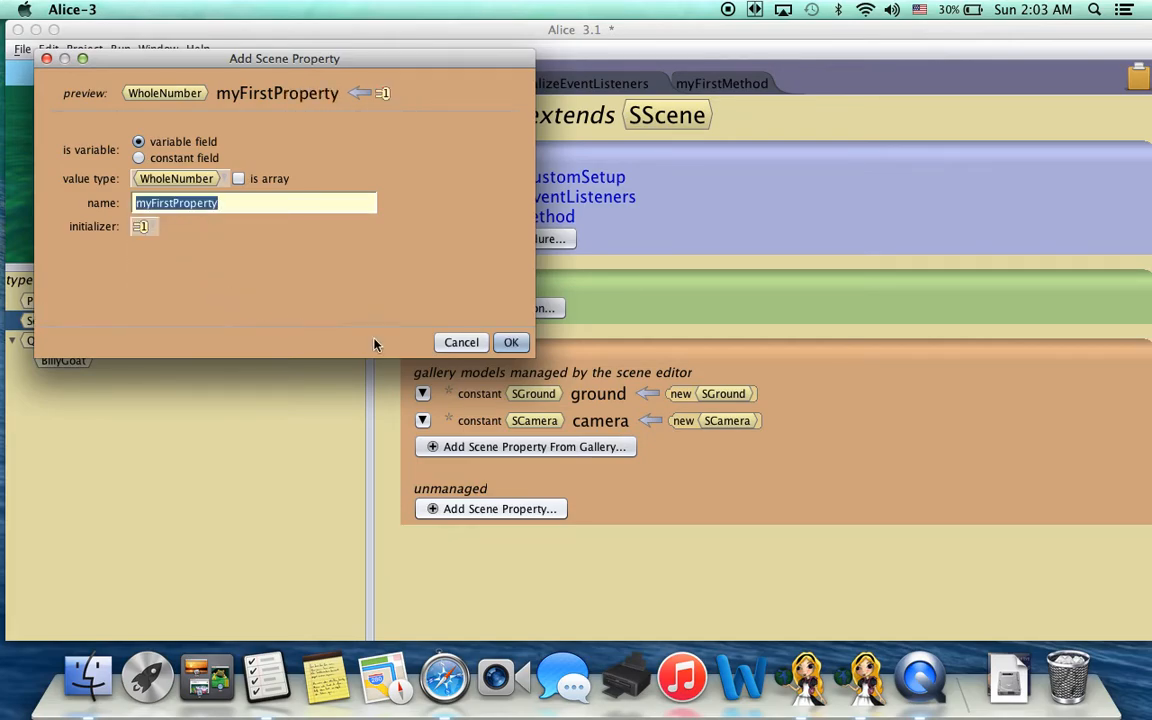
{"action": "left_click", "coordinate": [510, 342]}
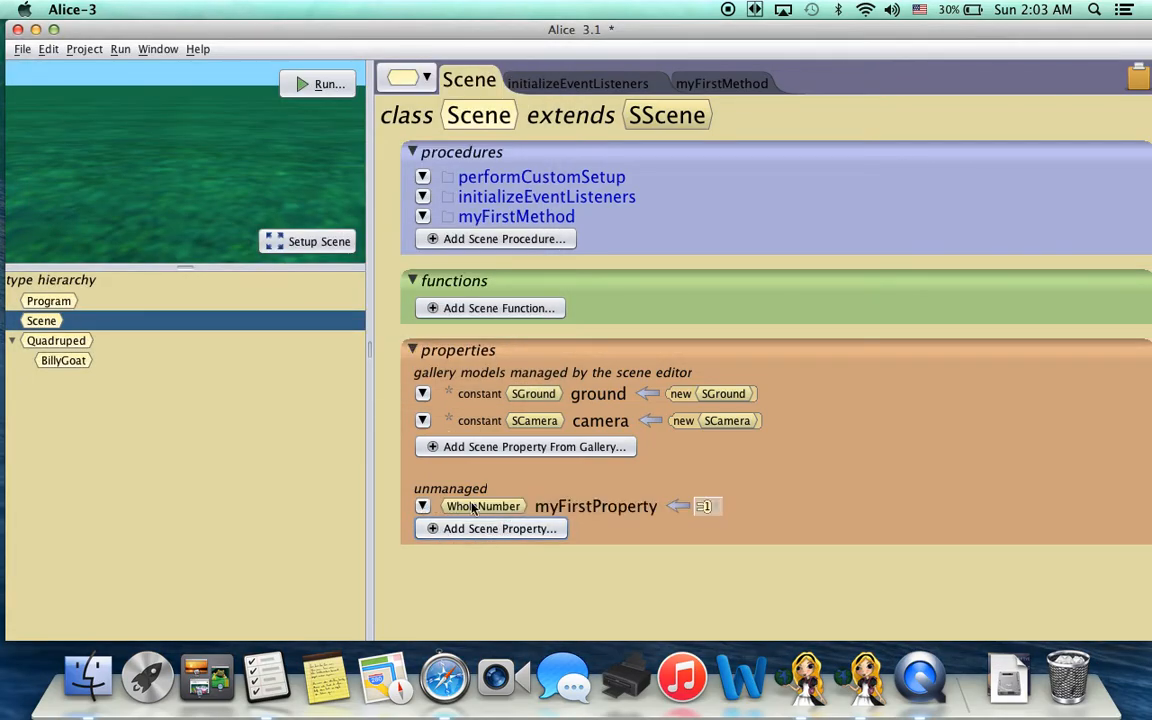
{"action": "mouse_move", "coordinate": [595, 510]}
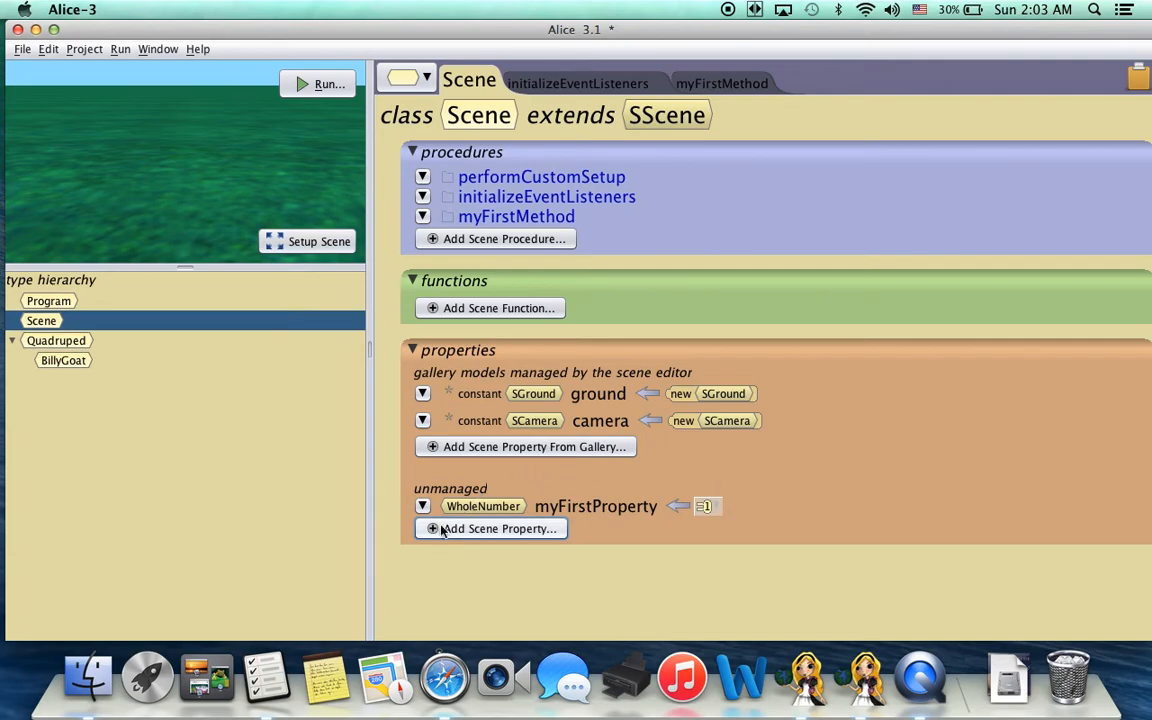
{"action": "mouse_move", "coordinate": [610, 447]}
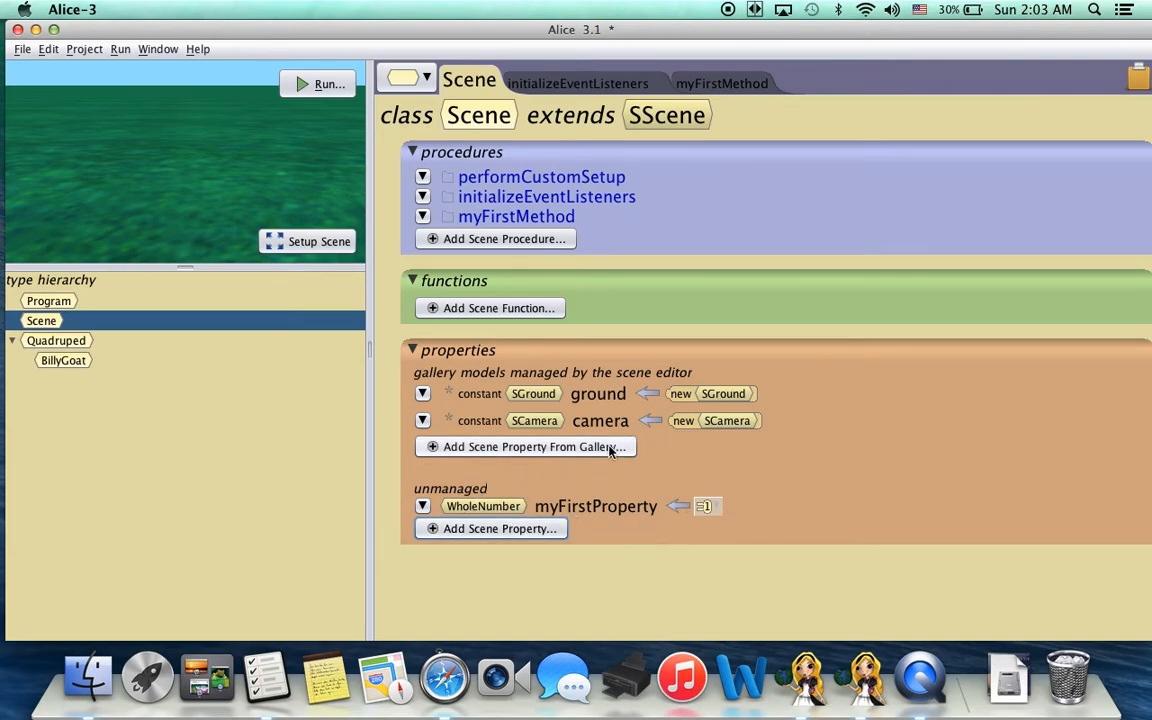
Switch to the scene setup editor to browse the model gallery
{"action": "left_click", "coordinate": [721, 83]}
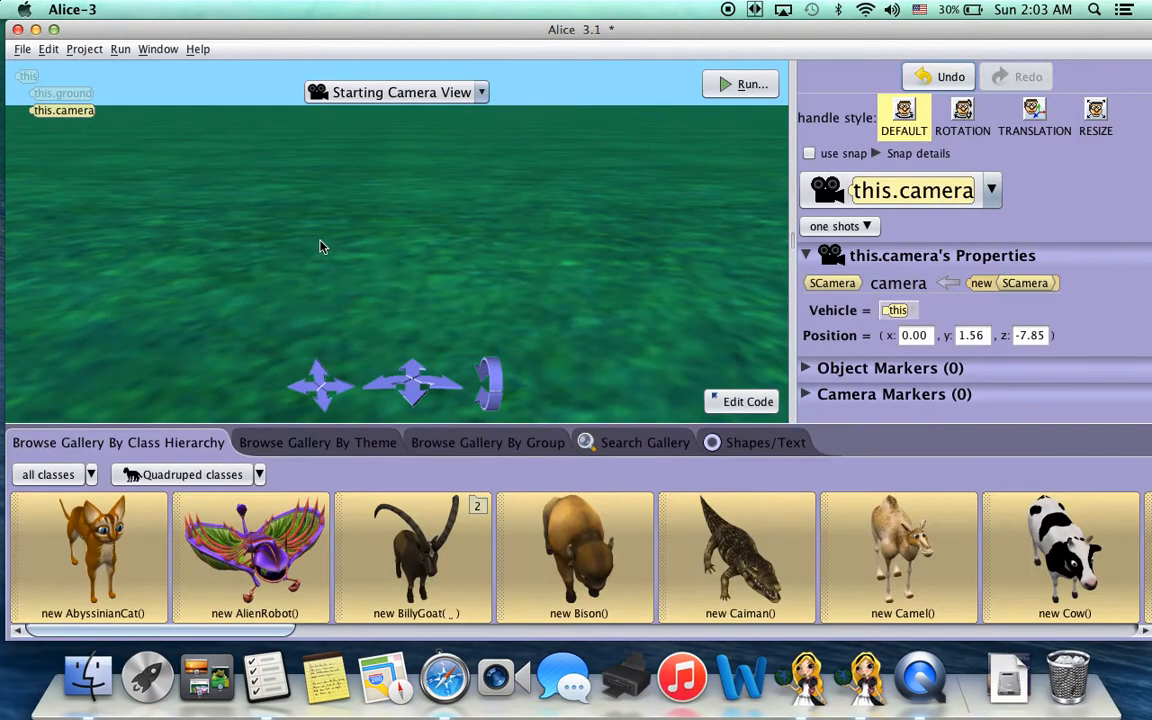
Add a LITTLE_HORNS BillyGoat from the gallery as billyGoat, then return to the code
{"action": "left_click", "coordinate": [413, 557]}
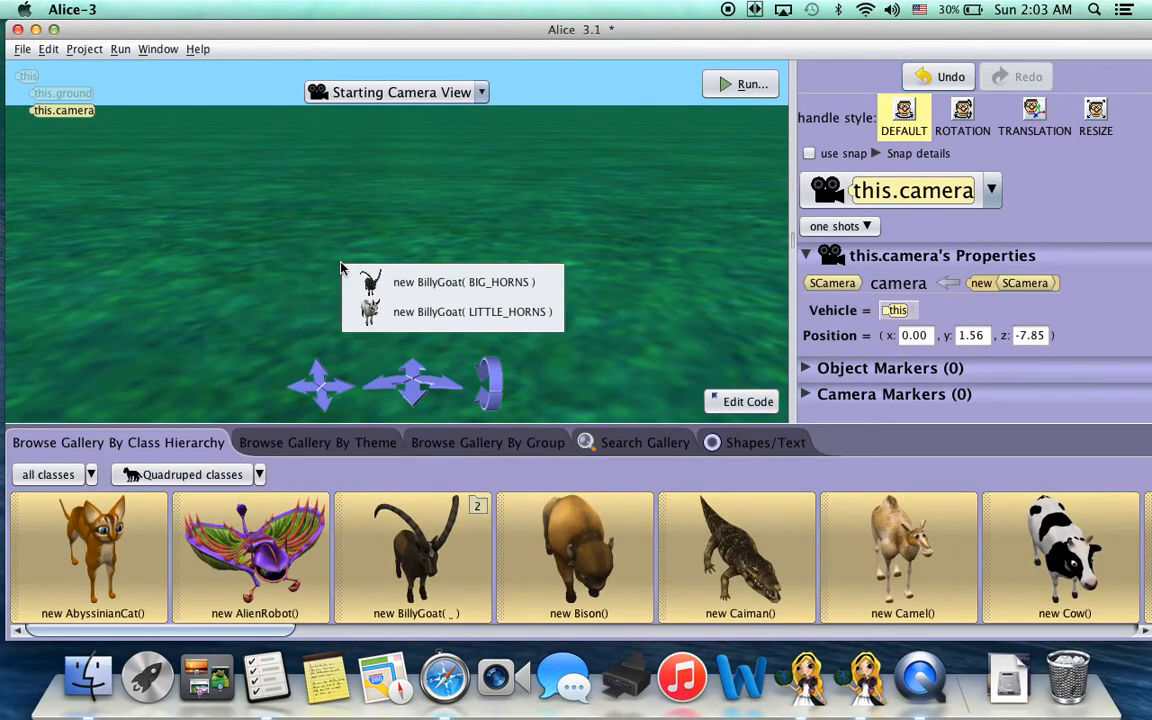
{"action": "left_click", "coordinate": [473, 311]}
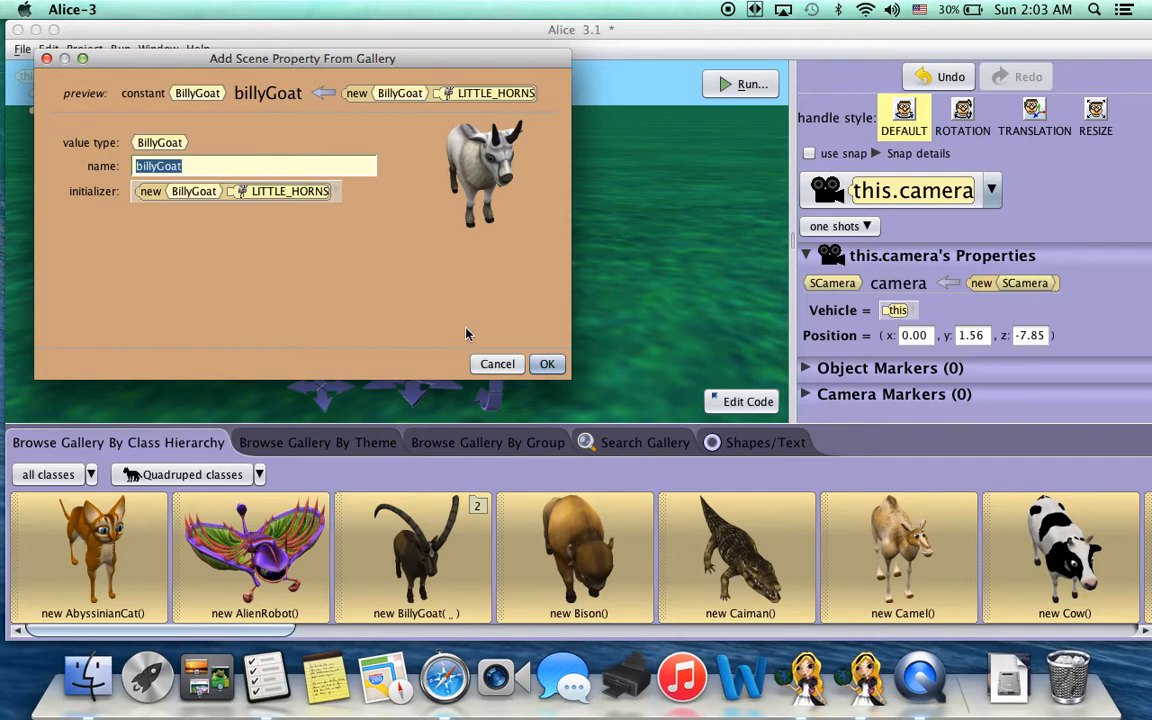
{"action": "left_click", "coordinate": [547, 363]}
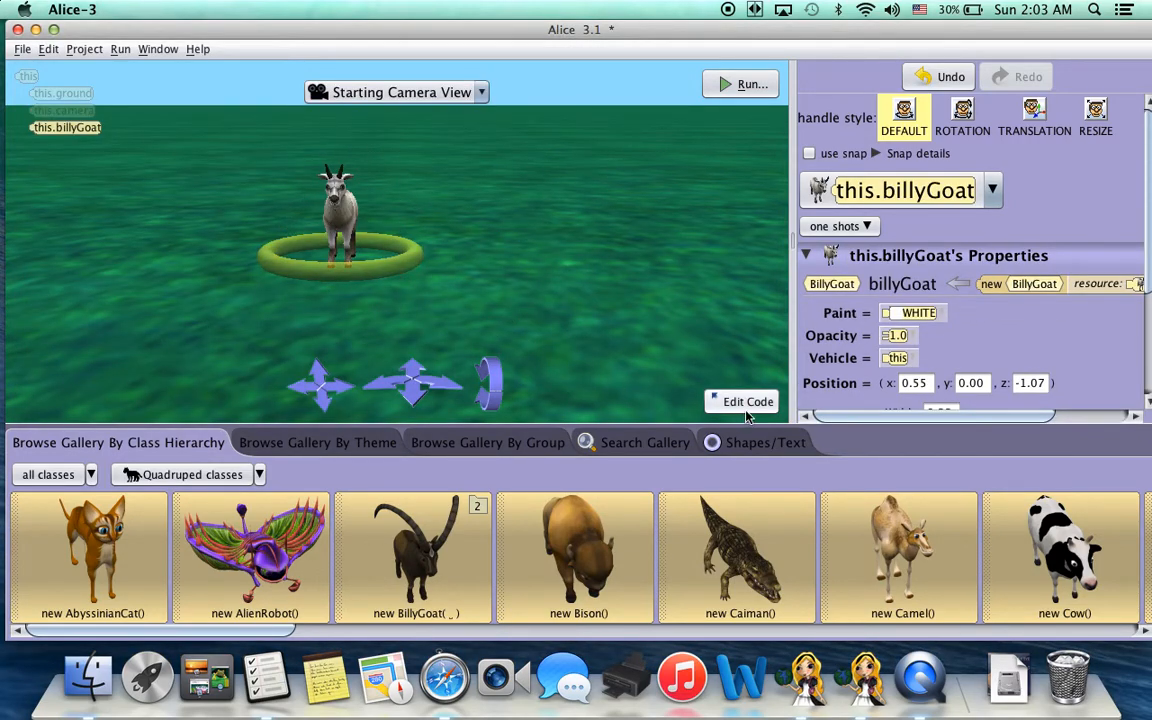
{"action": "left_click", "coordinate": [749, 401]}
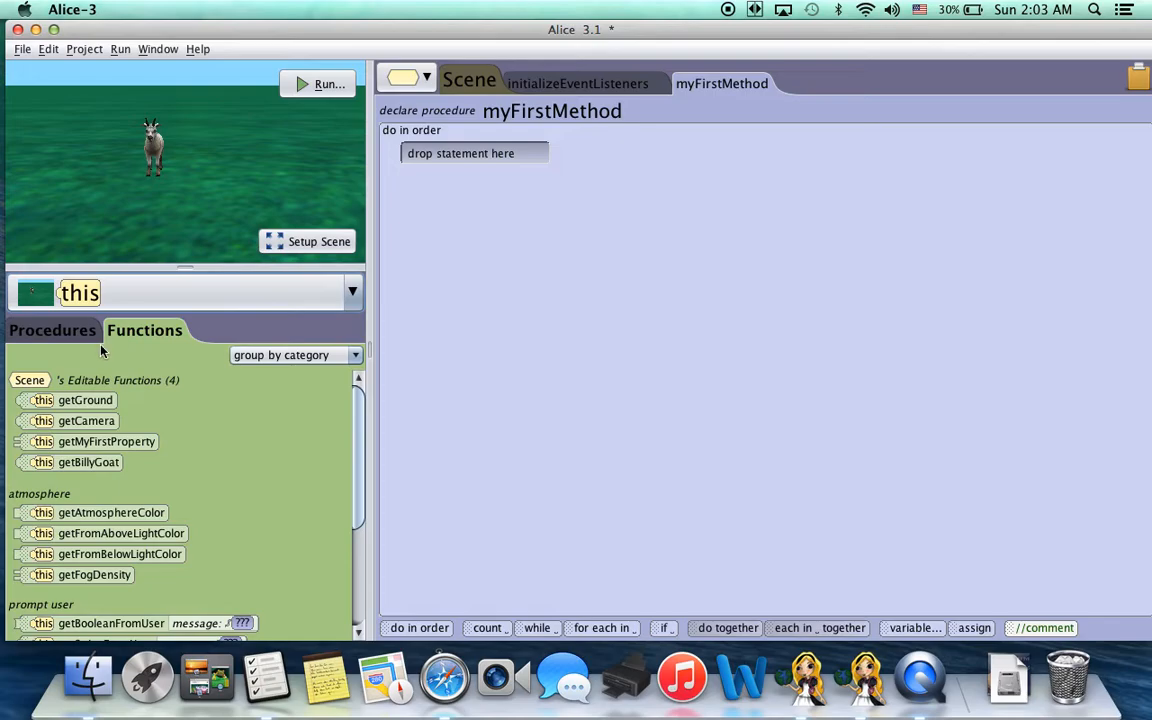
Add a setMyFirstProperty statement with value 2 to myFirstMethod
{"action": "left_click", "coordinate": [52, 330]}
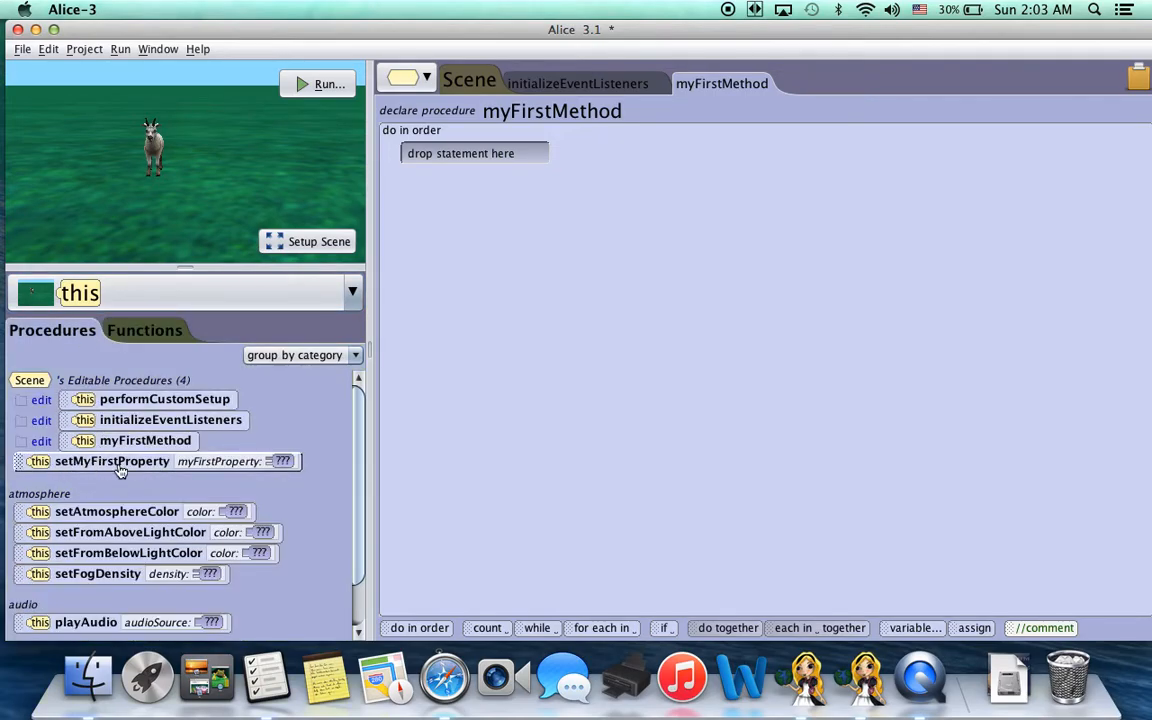
{"action": "mouse_move", "coordinate": [70, 465]}
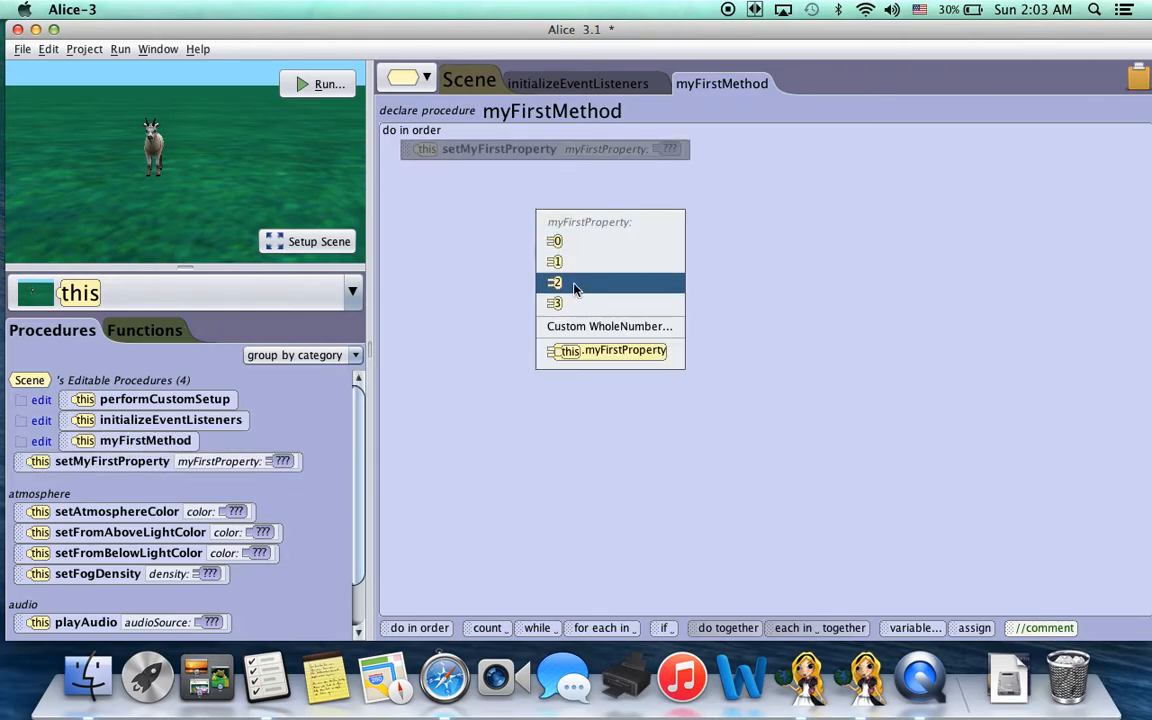
{"action": "left_click", "coordinate": [555, 282]}
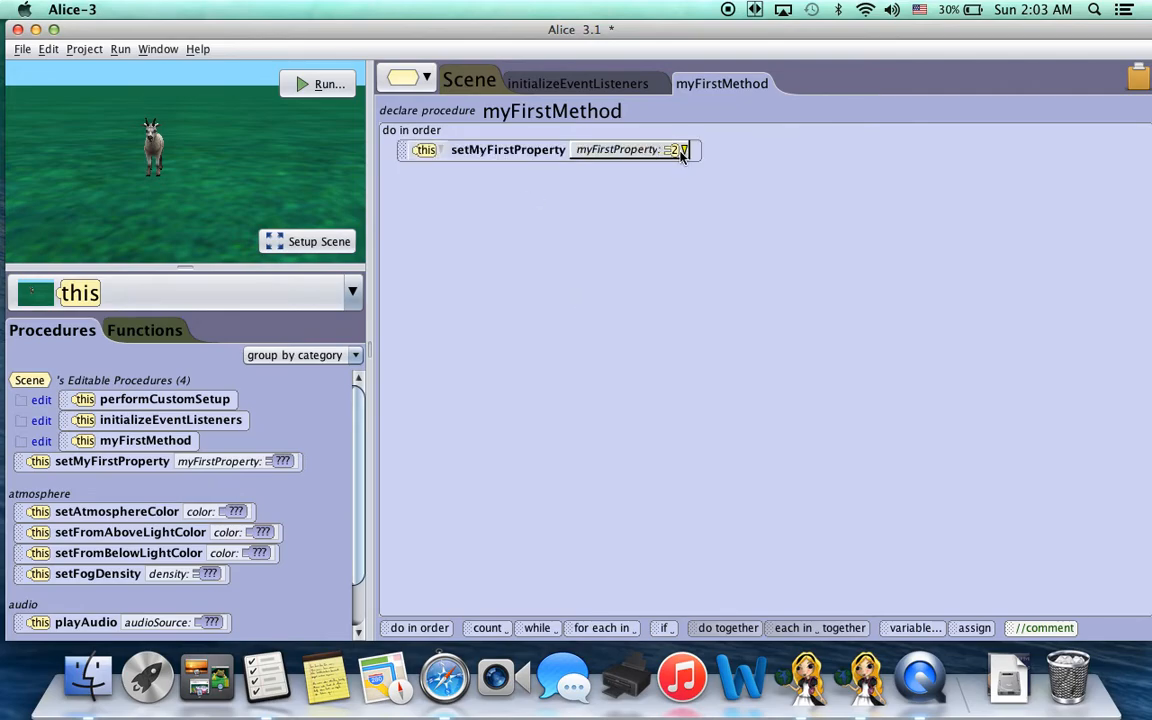
{"action": "left_click", "coordinate": [352, 292]}
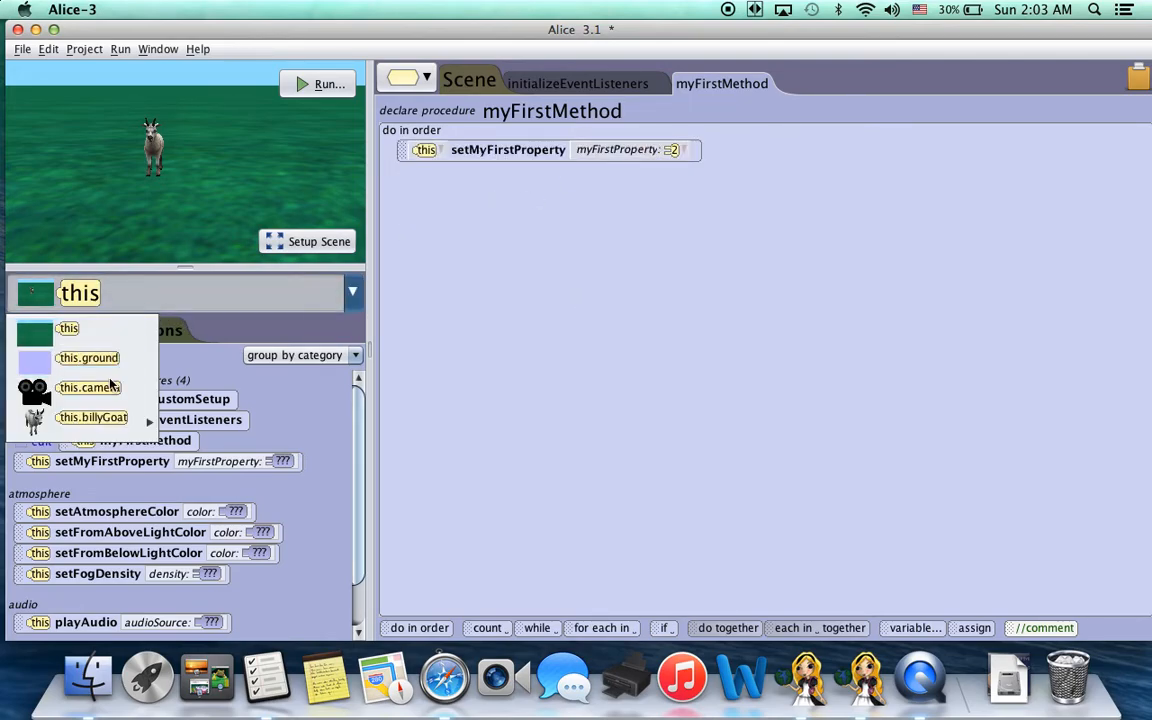
Have billyGoat say "hello" + this.myFirstProperty, and preview the scene
{"action": "left_click", "coordinate": [92, 417]}
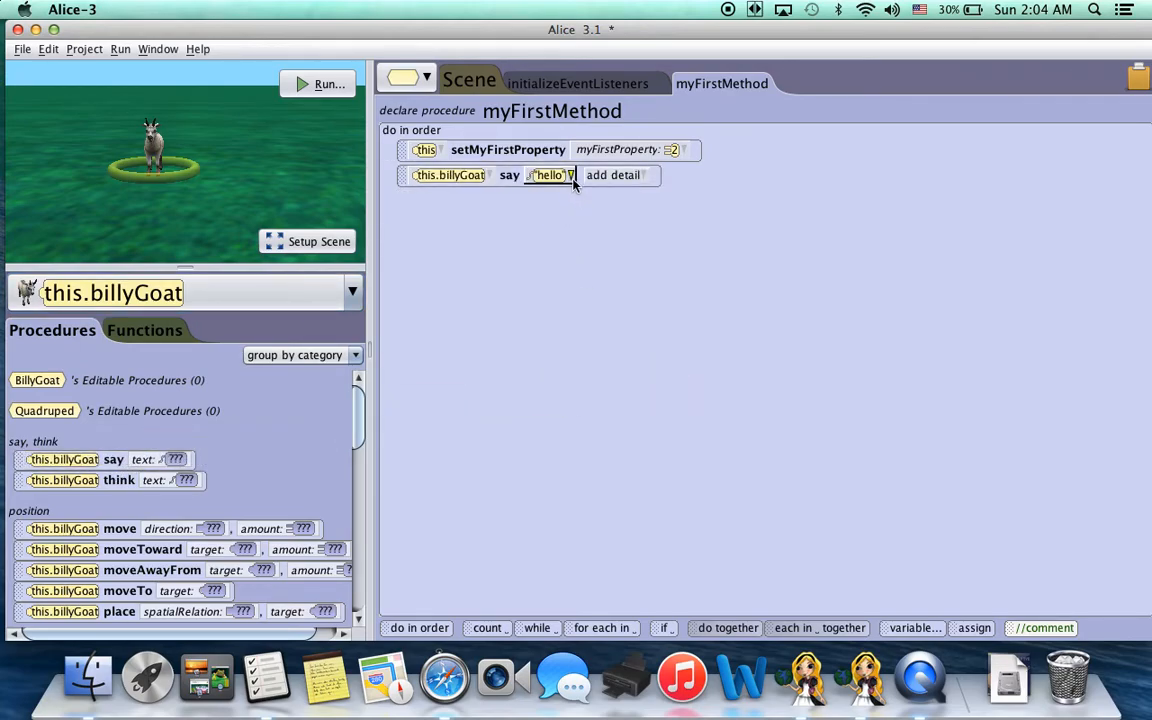
{"action": "left_click", "coordinate": [550, 174]}
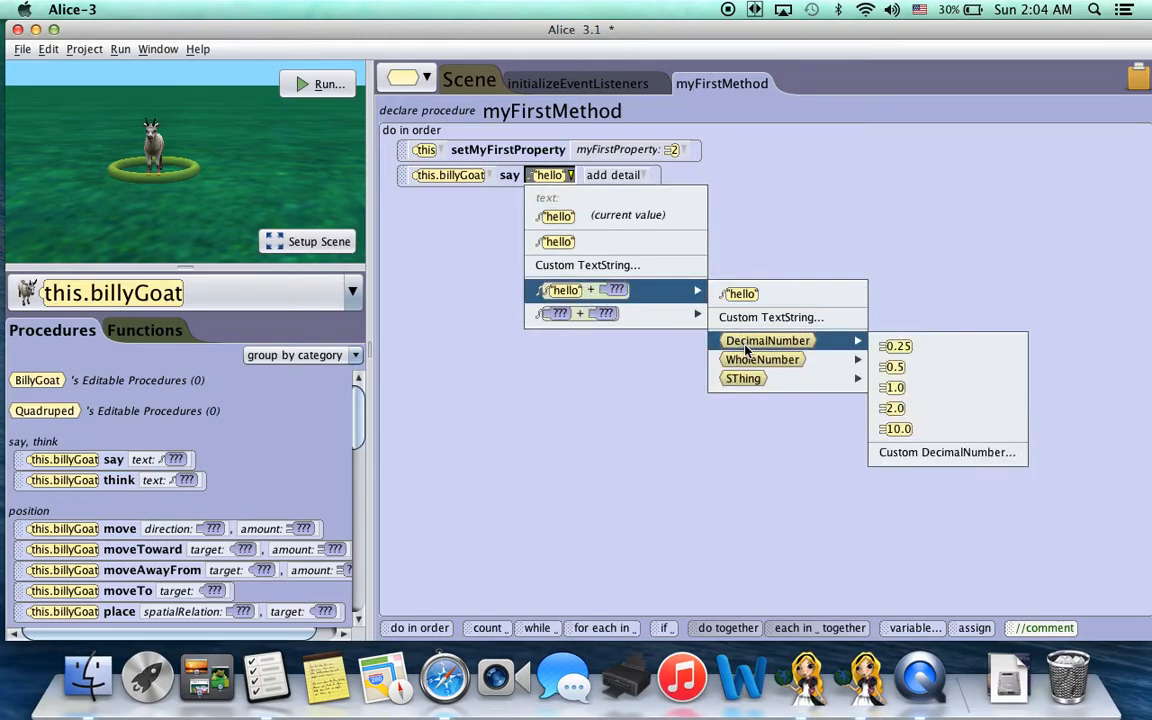
{"action": "mouse_move", "coordinate": [762, 359]}
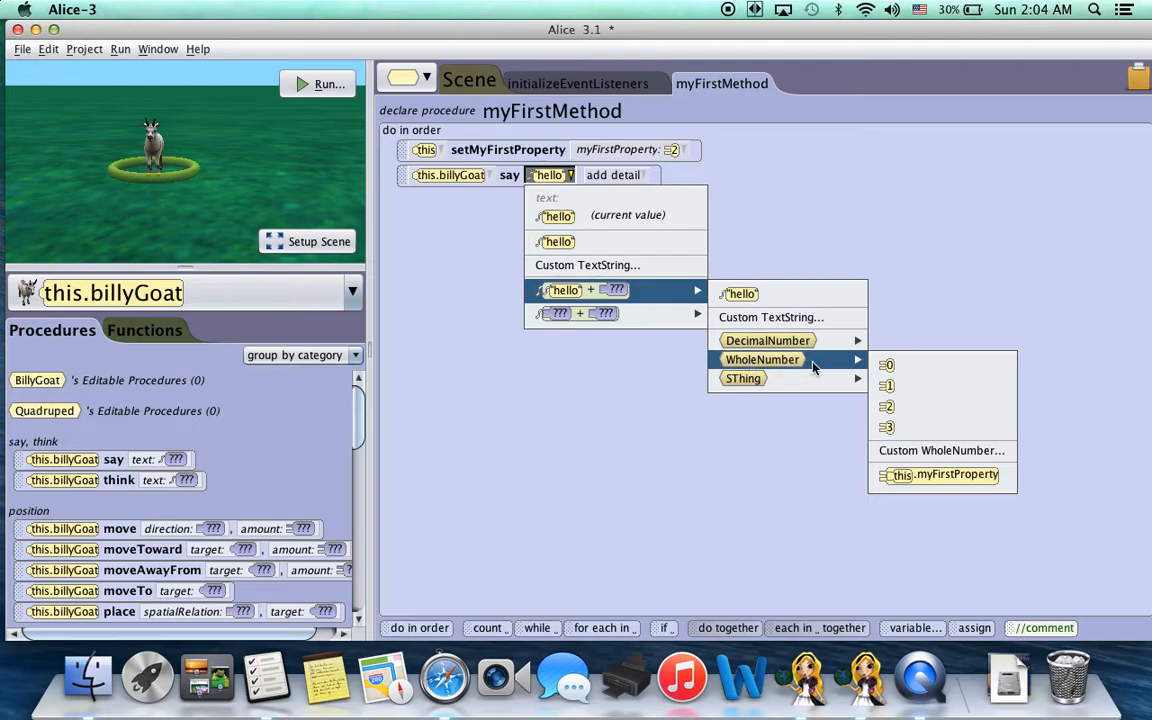
{"action": "mouse_move", "coordinate": [940, 475]}
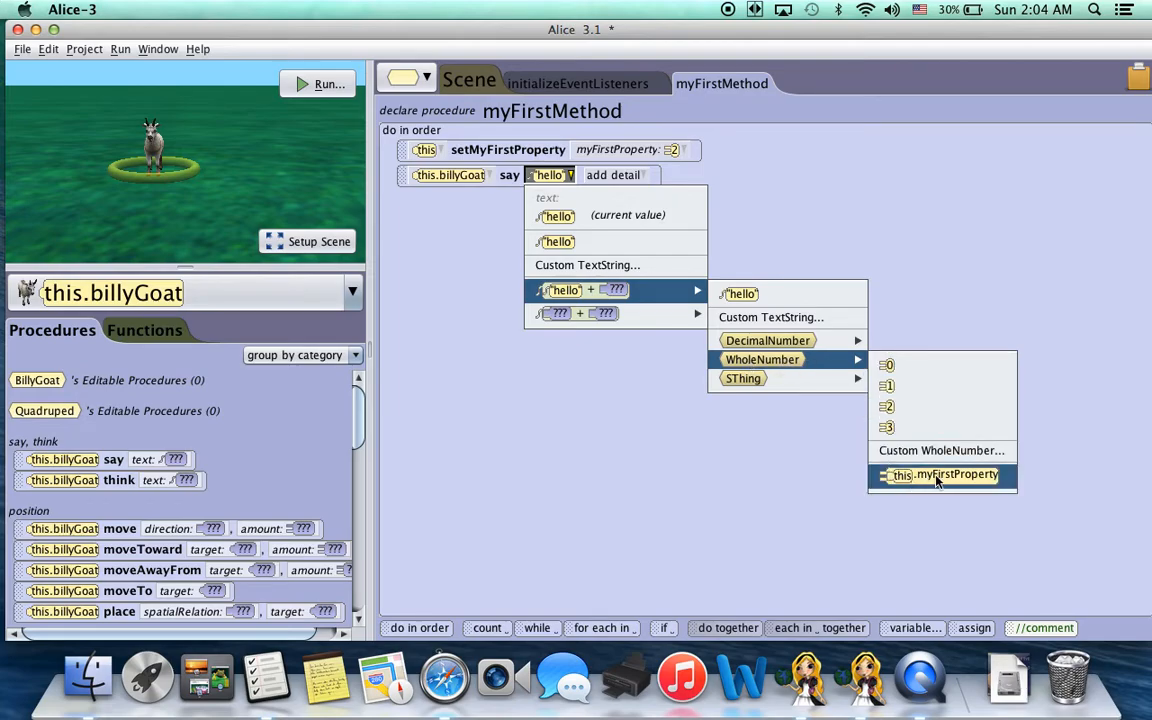
{"action": "mouse_move", "coordinate": [940, 480]}
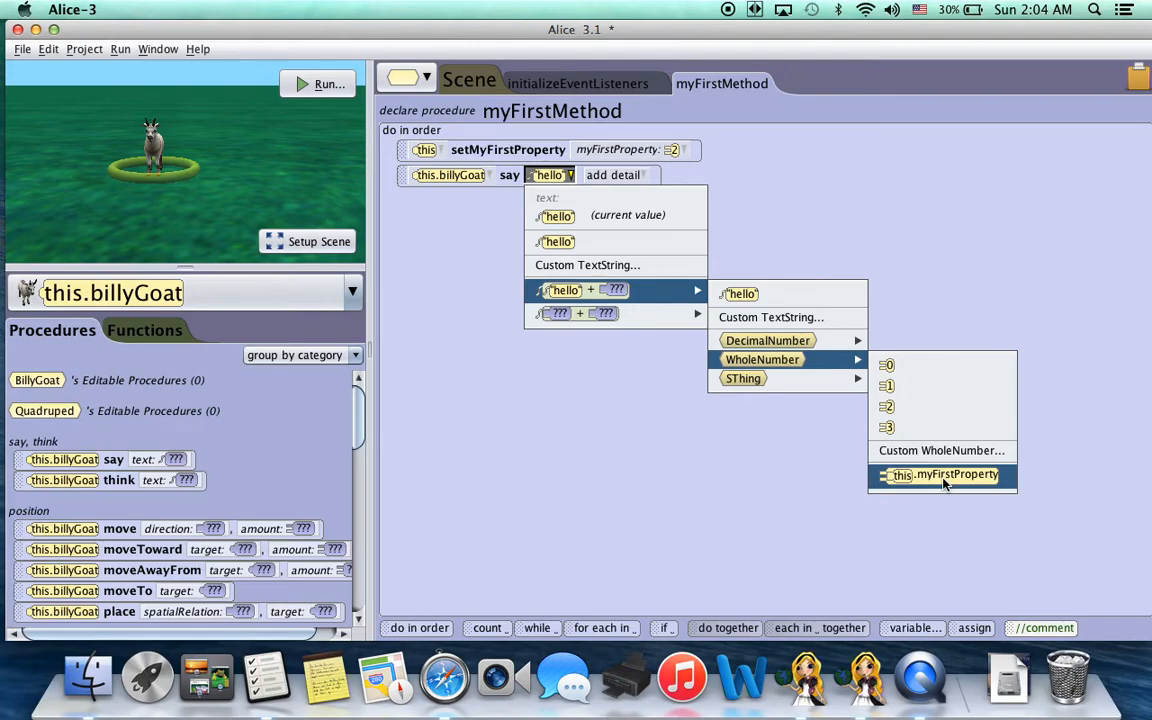
{"action": "left_click", "coordinate": [941, 474]}
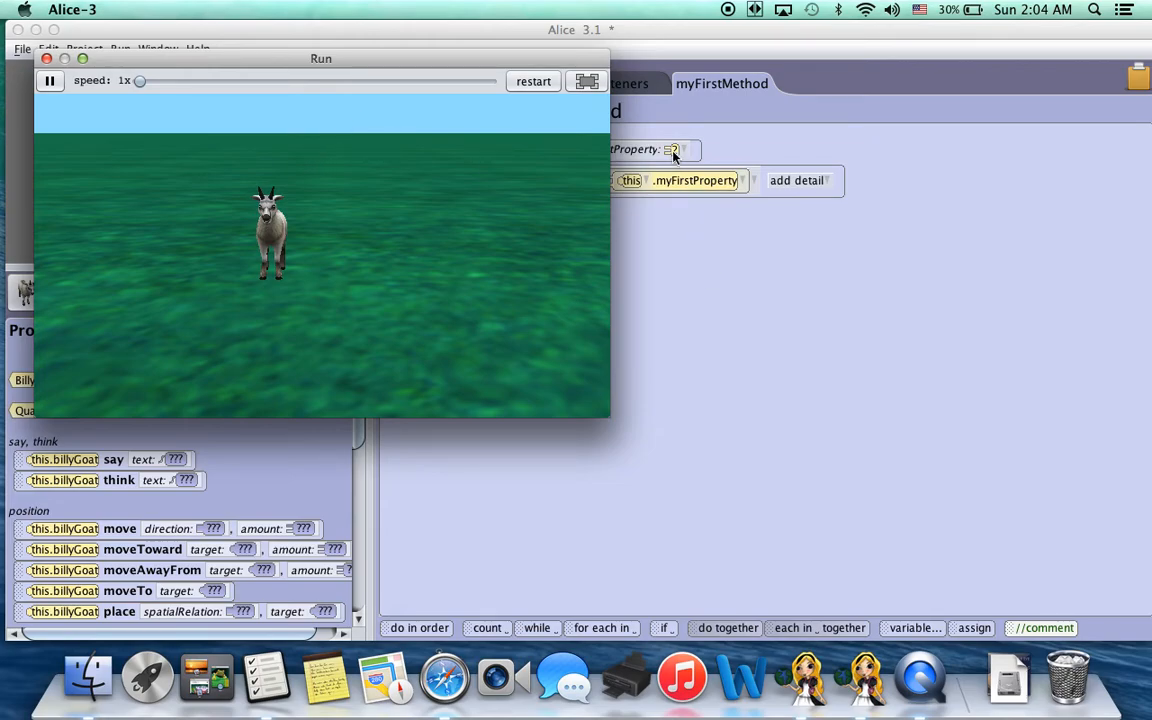
{"action": "left_click", "coordinate": [46, 58]}
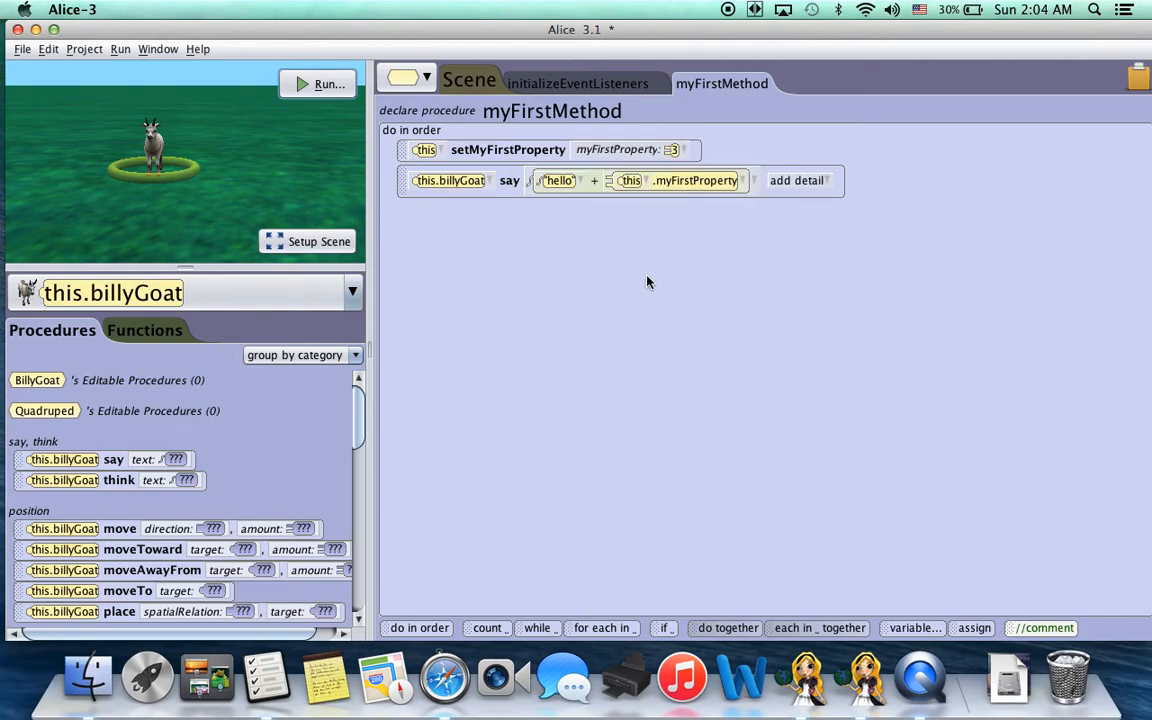
{"action": "left_click", "coordinate": [318, 84]}
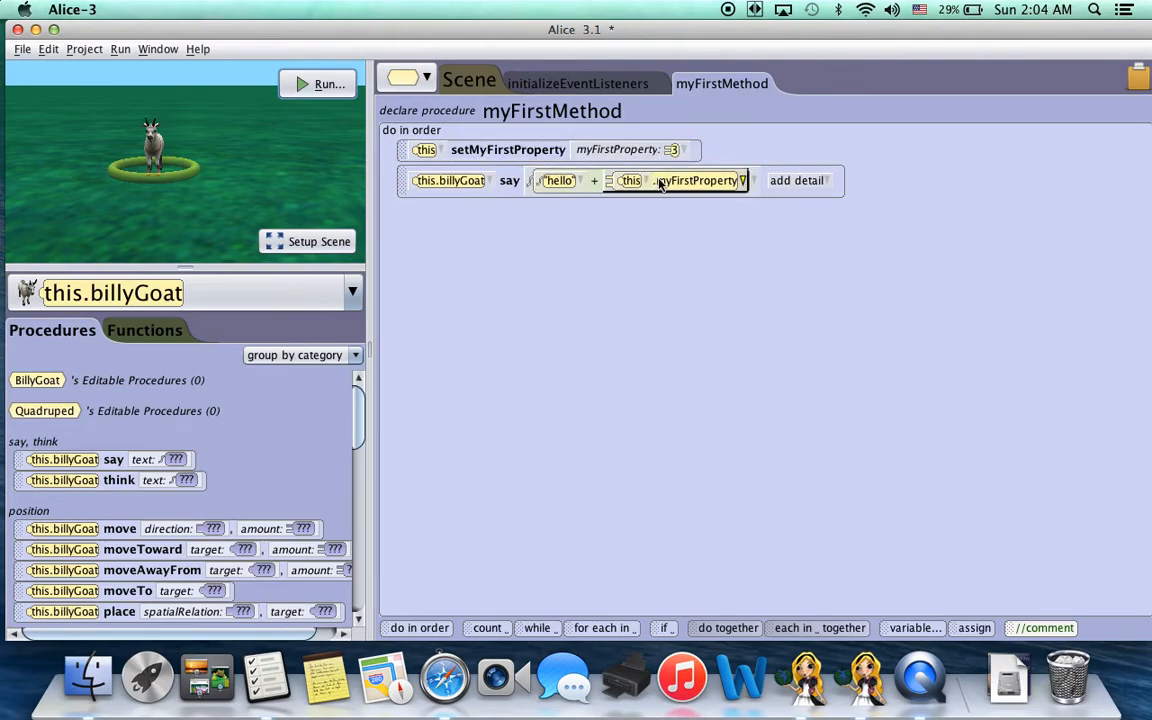
{"action": "mouse_move", "coordinate": [690, 187]}
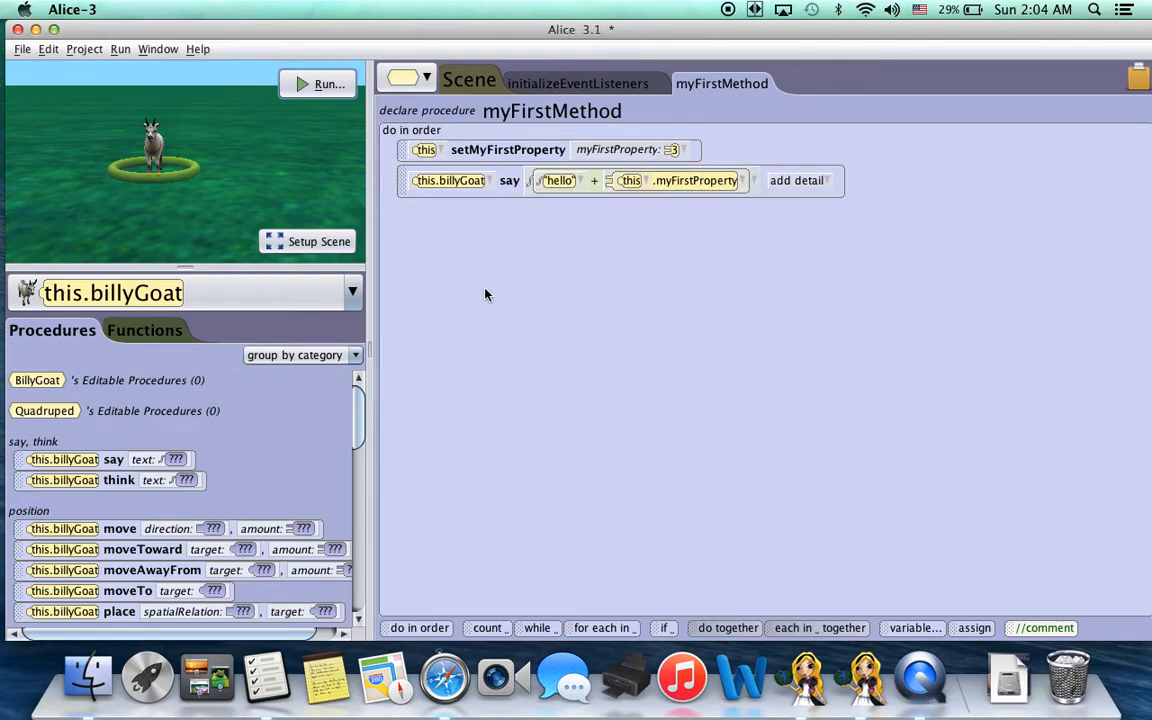
Add a billyGoat turn LEFT whose amount is this.myFirstProperty as a decimal
{"action": "scroll", "scroll_direction": "down", "scroll_amount": 3}
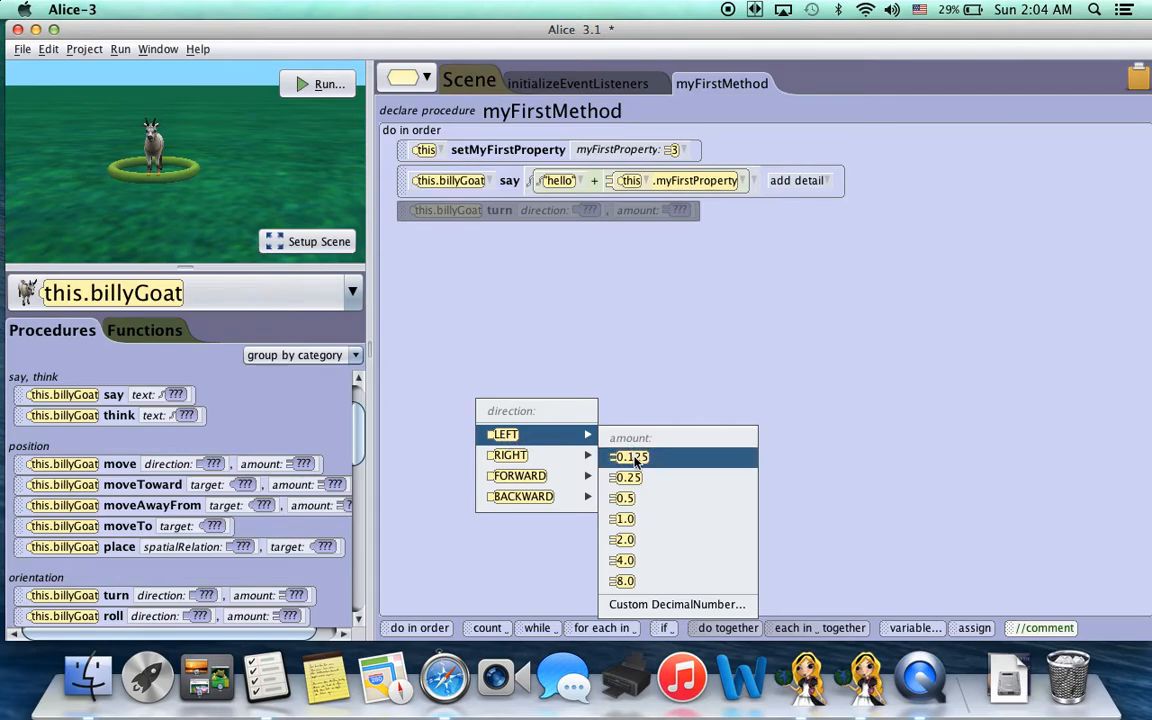
{"action": "left_click", "coordinate": [629, 457]}
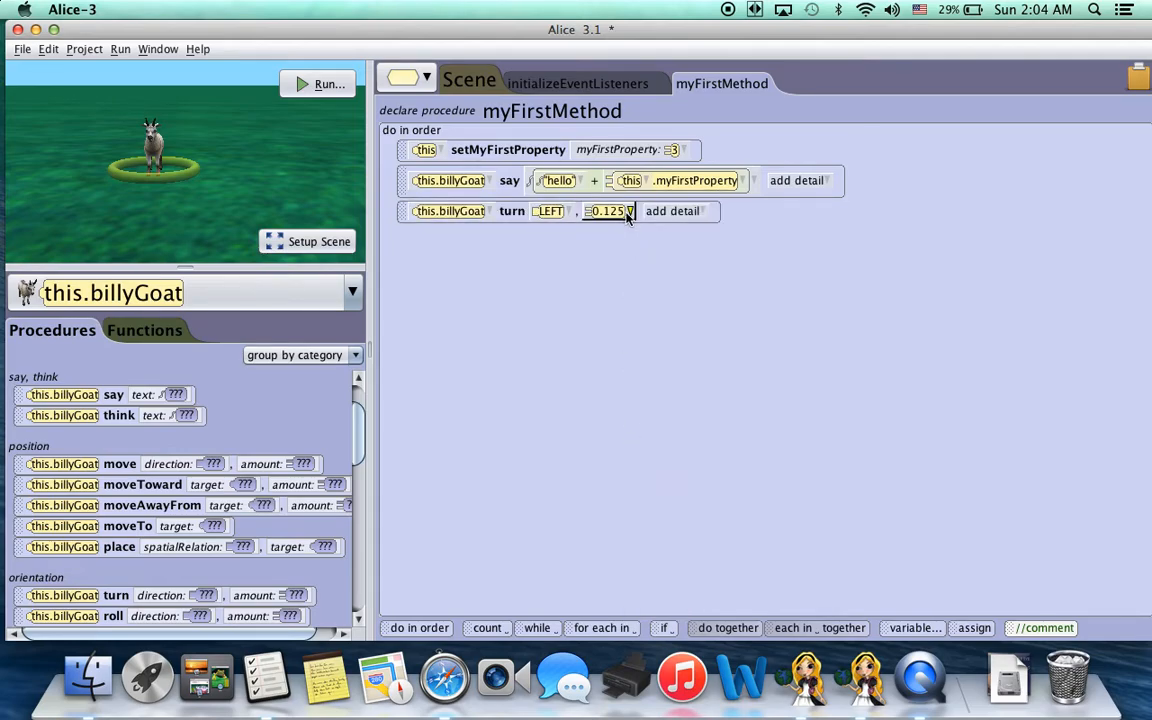
{"action": "left_click", "coordinate": [608, 211]}
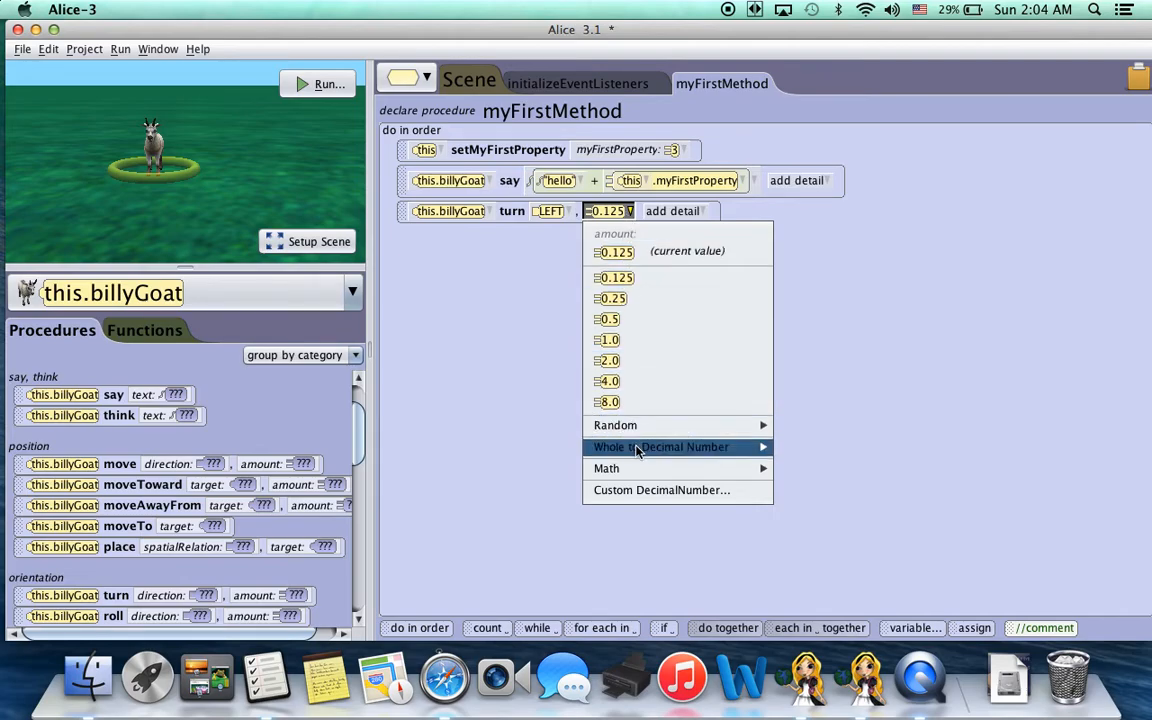
{"action": "mouse_move", "coordinate": [660, 447]}
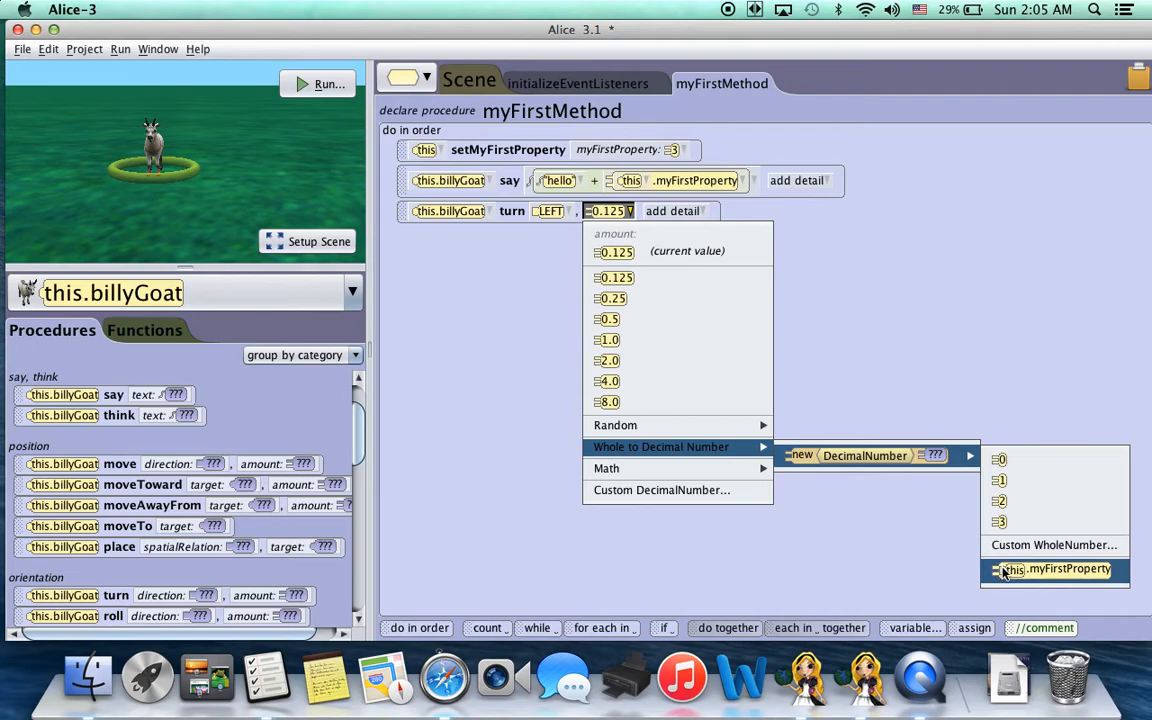
{"action": "left_click", "coordinate": [1055, 569]}
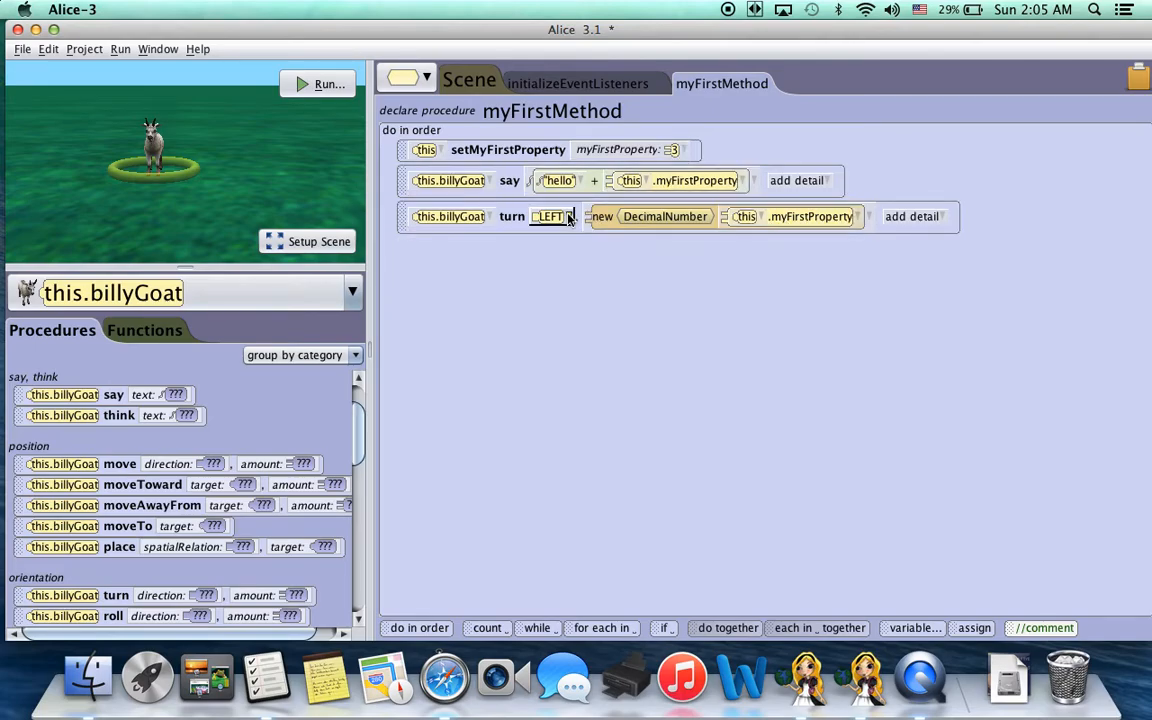
{"action": "left_click", "coordinate": [329, 83]}
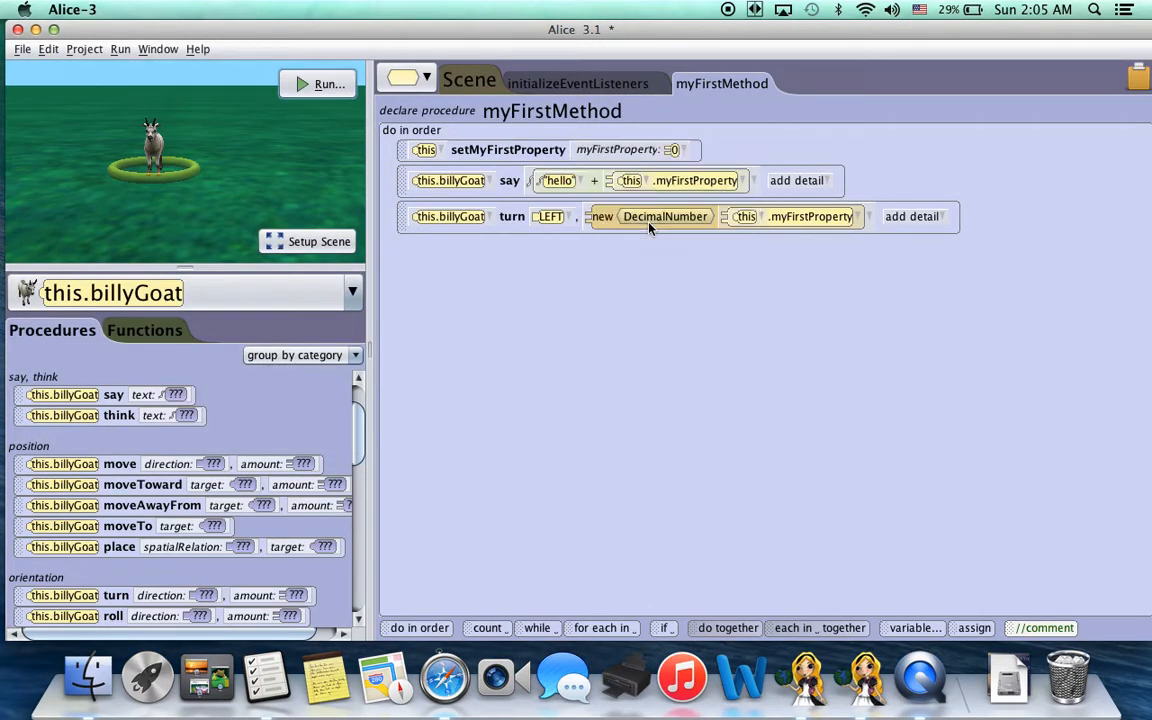
Test-run the scene, close the preview, and show the Scene class overview
{"action": "left_click", "coordinate": [318, 84]}
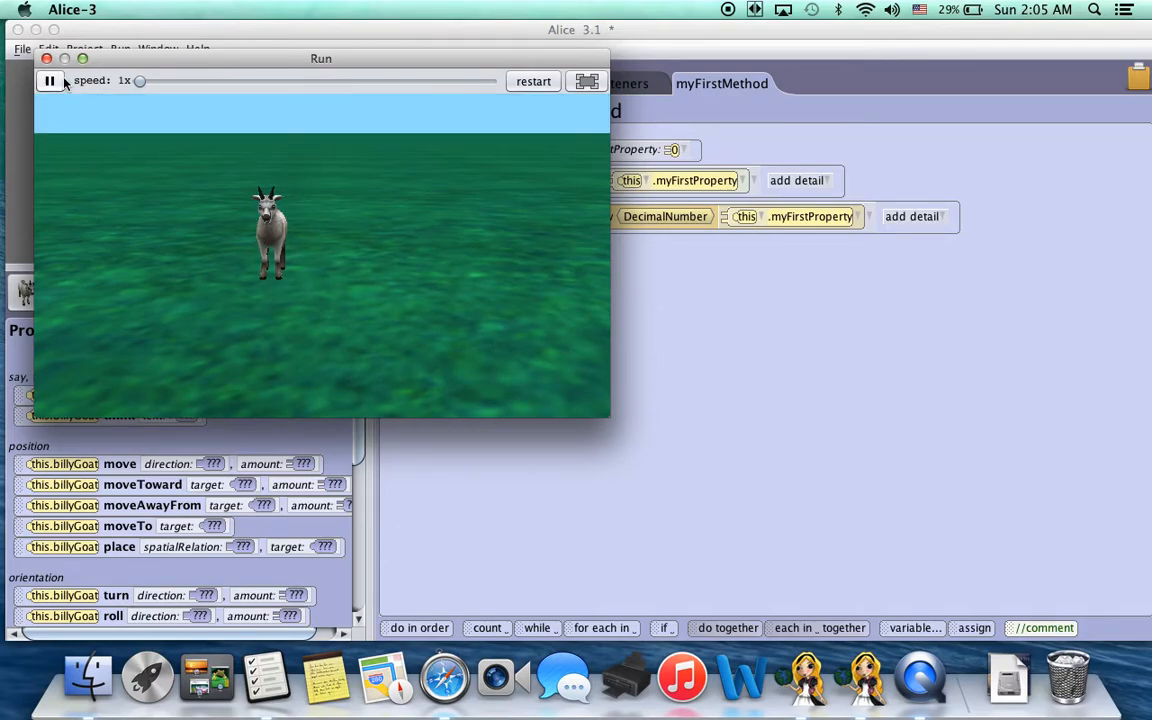
{"action": "left_click", "coordinate": [46, 58]}
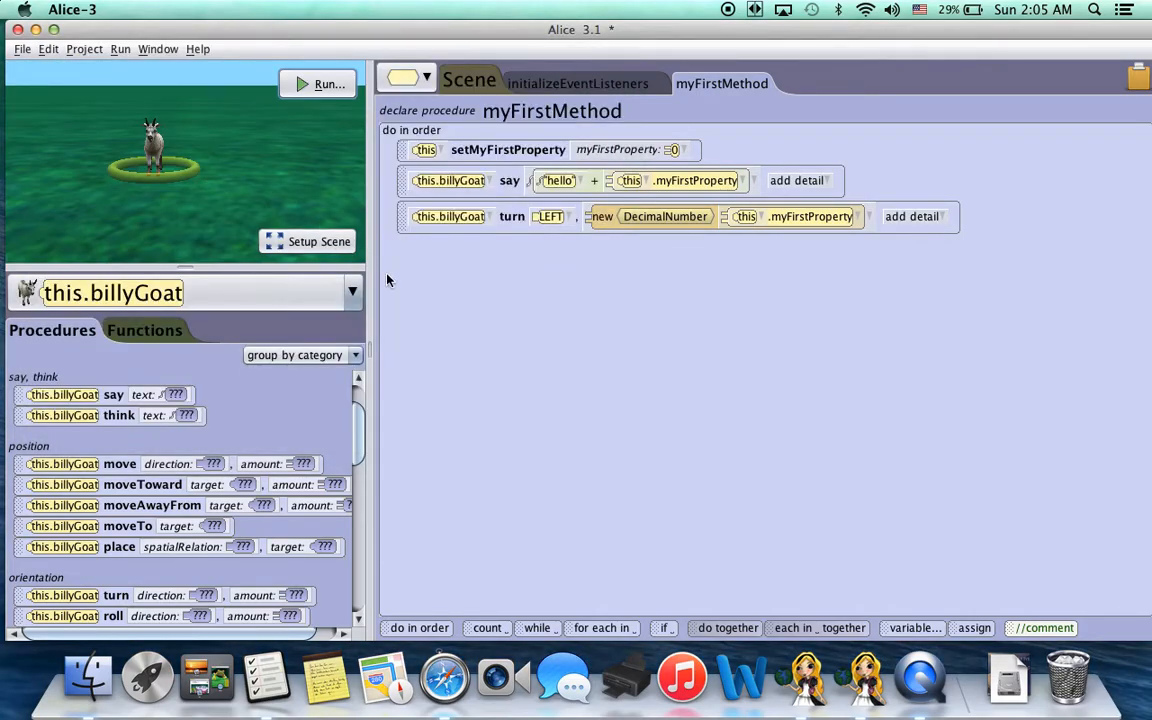
{"action": "mouse_move", "coordinate": [505, 310]}
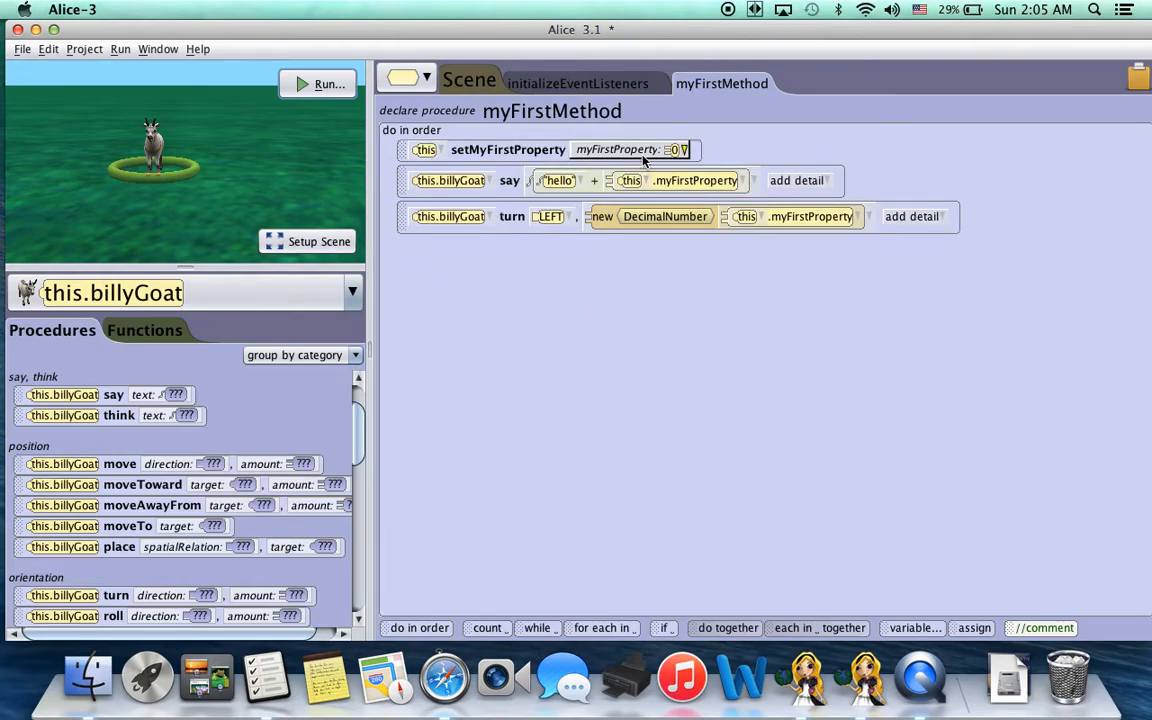
{"action": "left_click", "coordinate": [469, 83]}
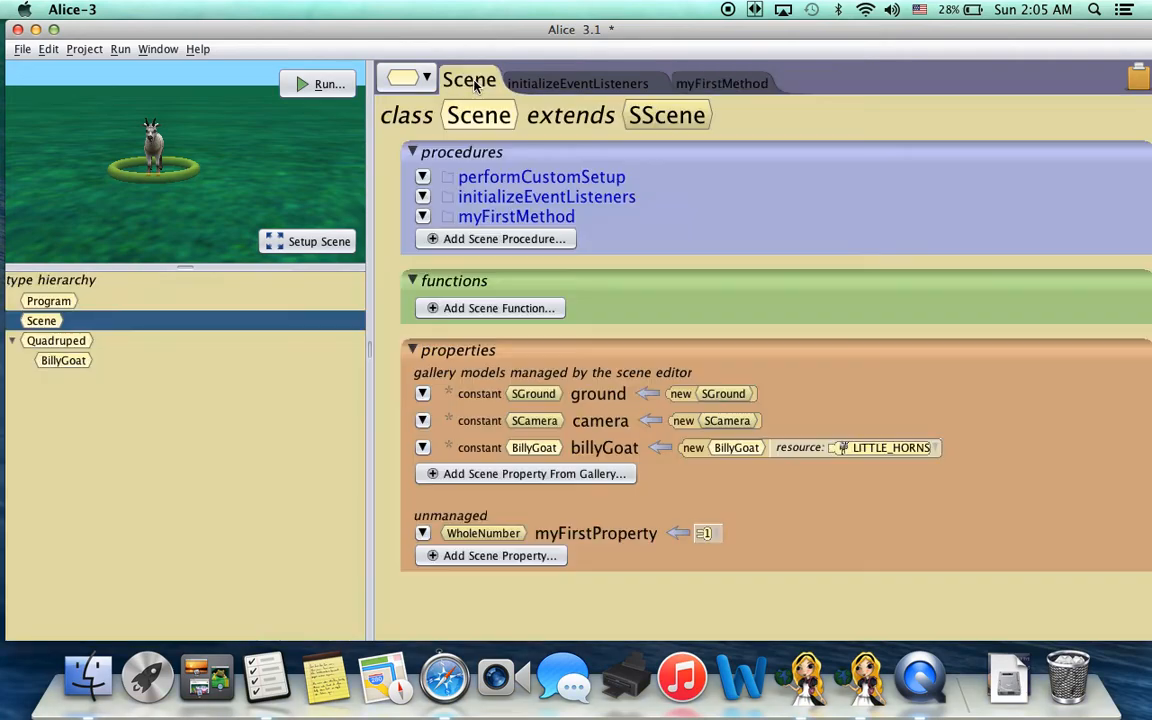
Go back to myFirstMethod and open the say block's myFirstProperty value choices
{"action": "left_click", "coordinate": [721, 83]}
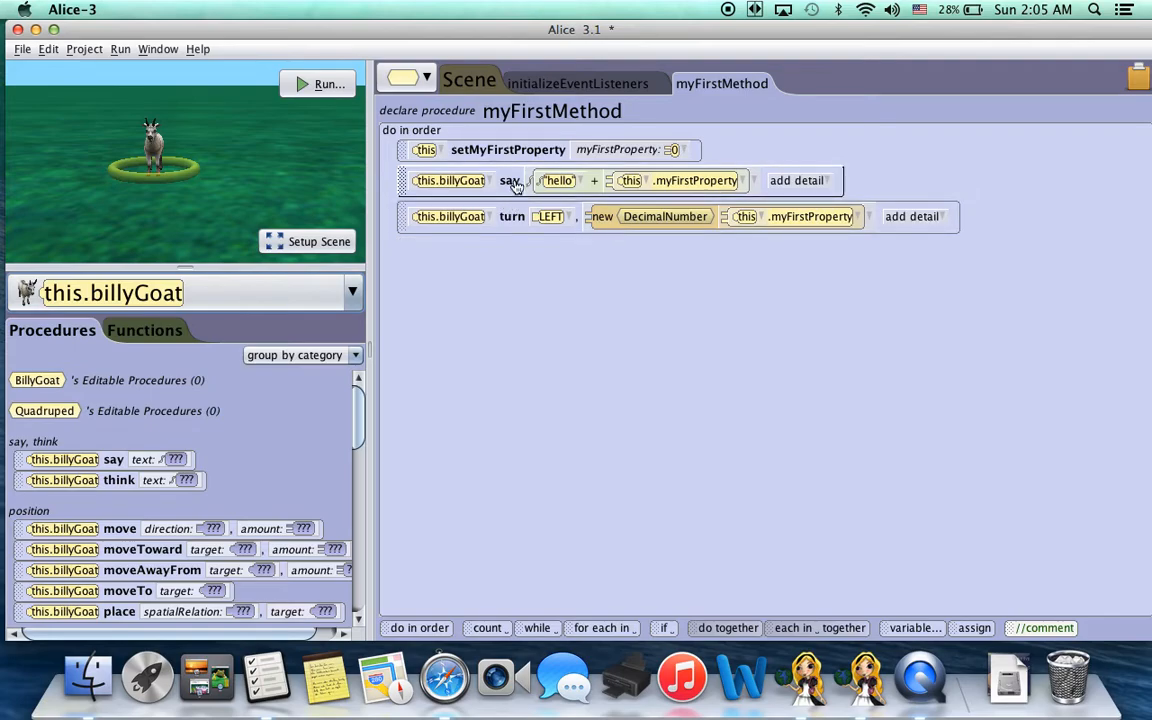
{"action": "mouse_move", "coordinate": [463, 202]}
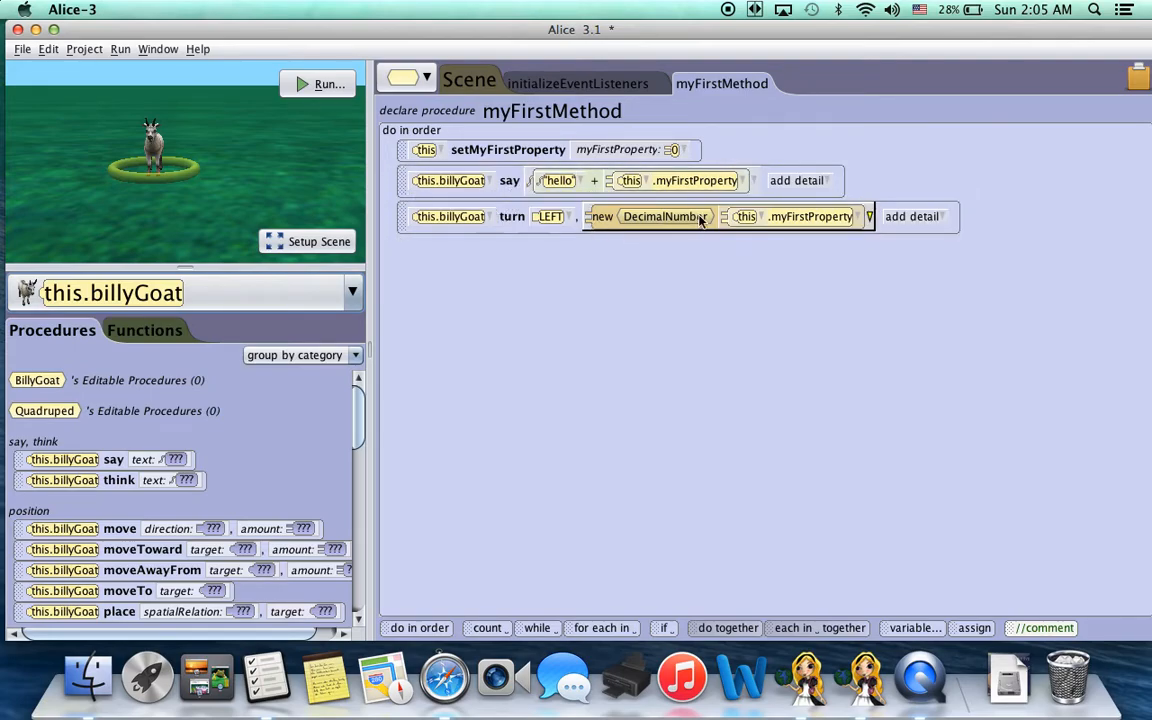
{"action": "left_click", "coordinate": [744, 180]}
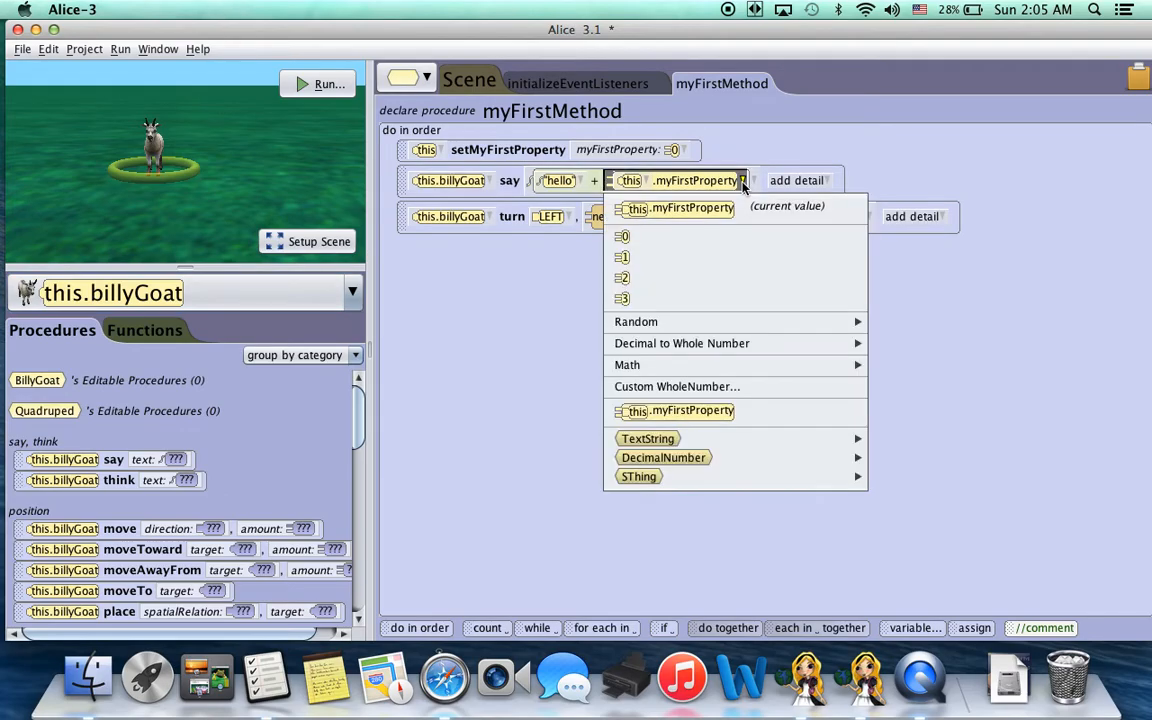
{"action": "mouse_move", "coordinate": [655, 425]}
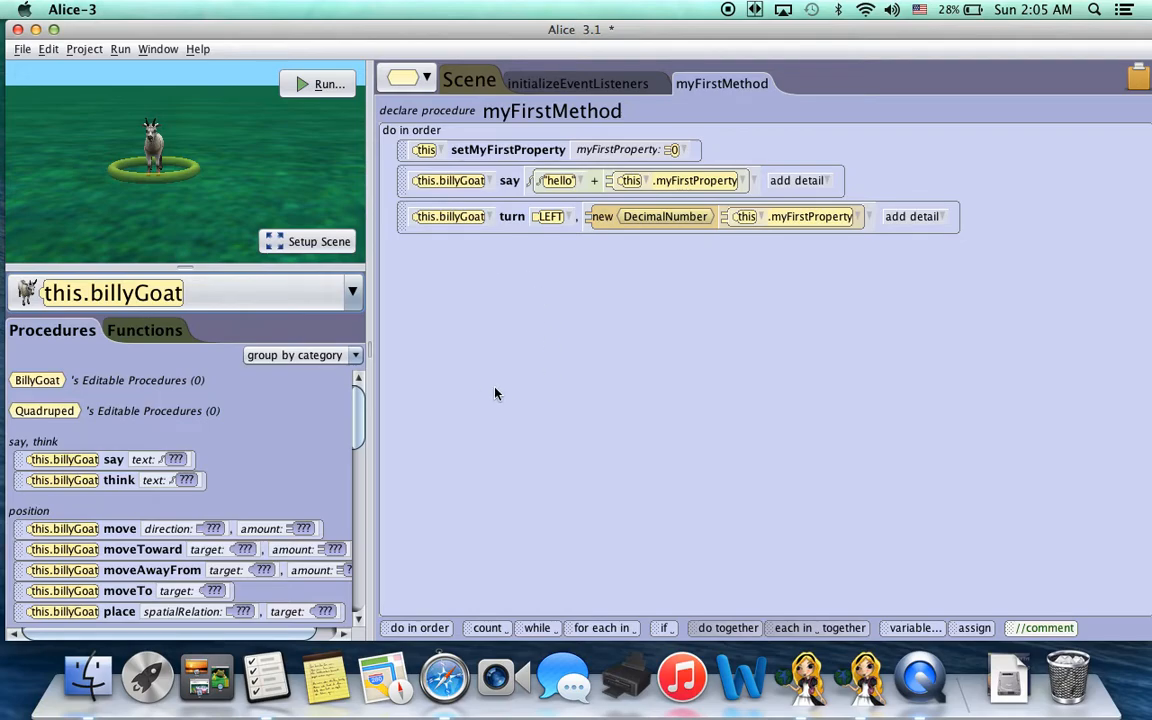
{"action": "mouse_move", "coordinate": [520, 367]}
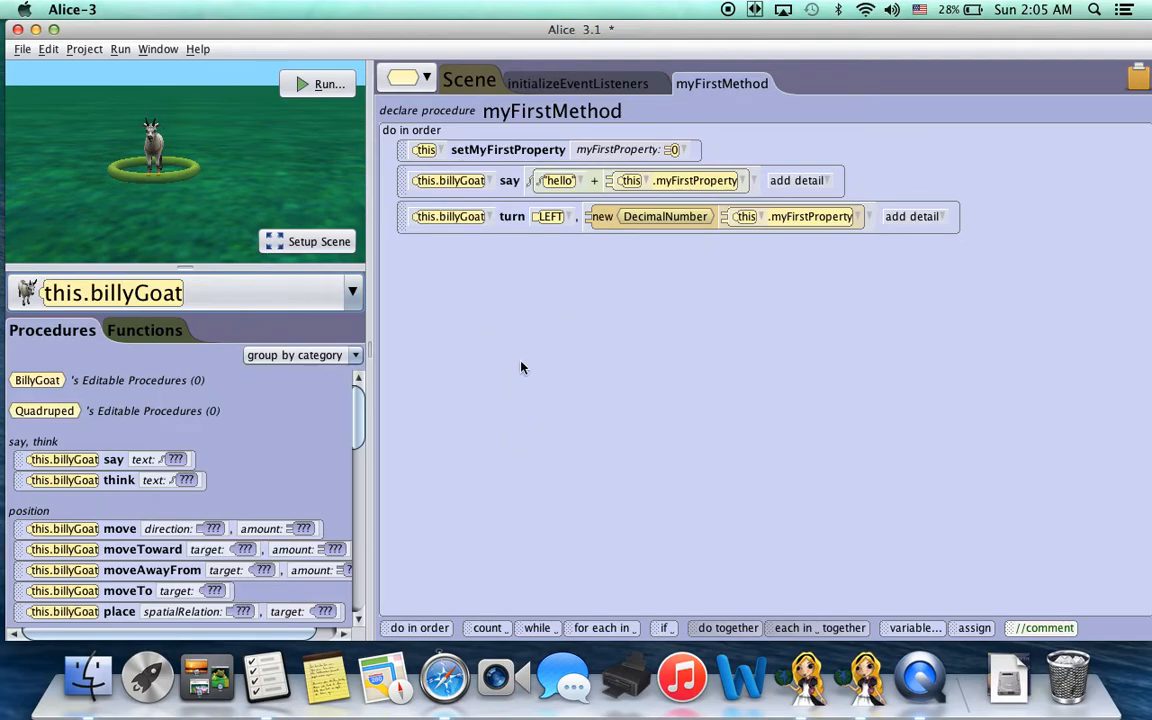
{"action": "mouse_move", "coordinate": [560, 360]}
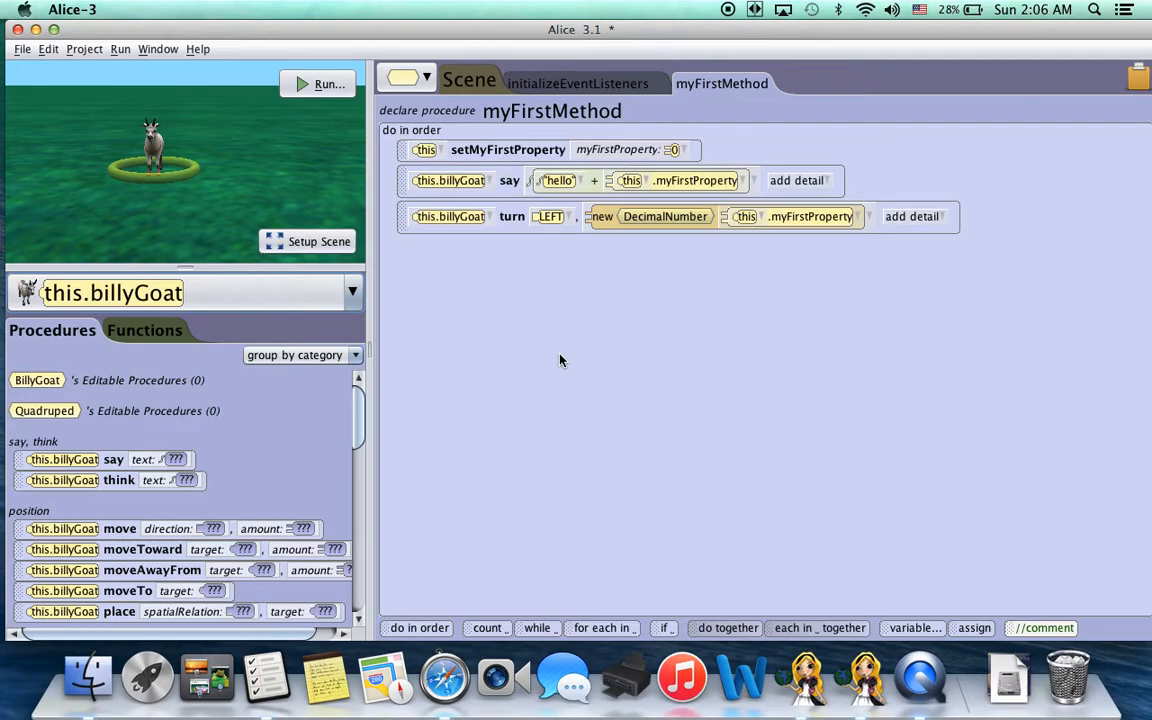
{"action": "mouse_move", "coordinate": [623, 312]}
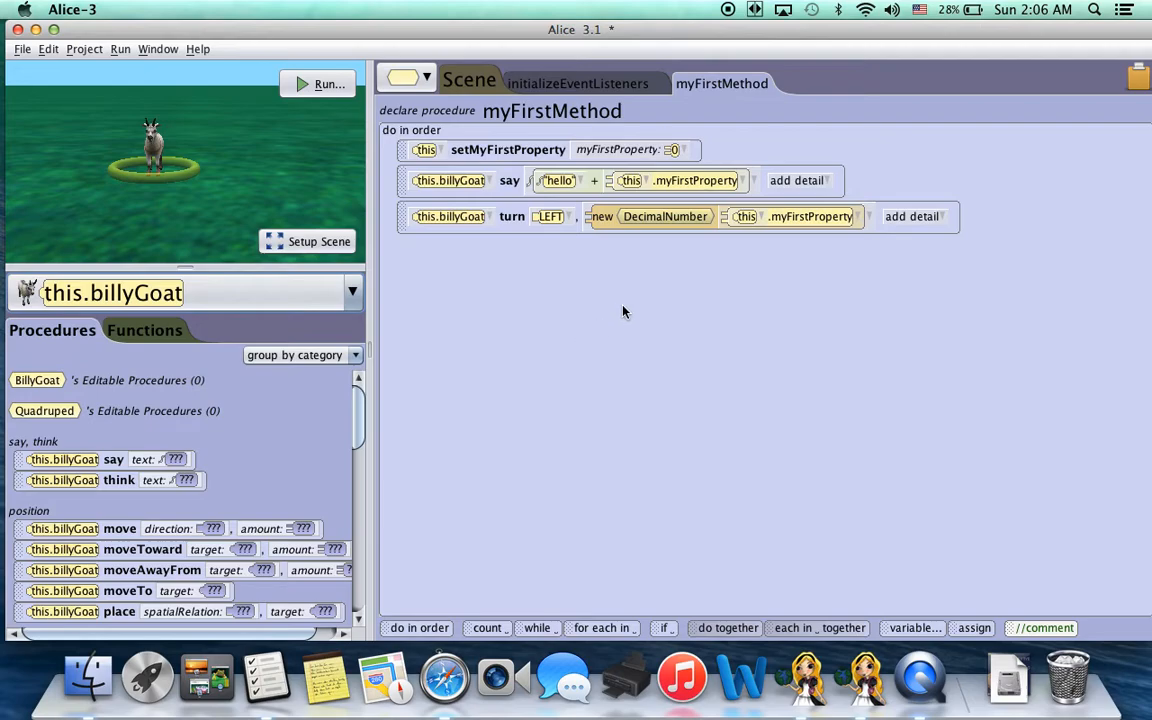
{"action": "mouse_move", "coordinate": [576, 258]}
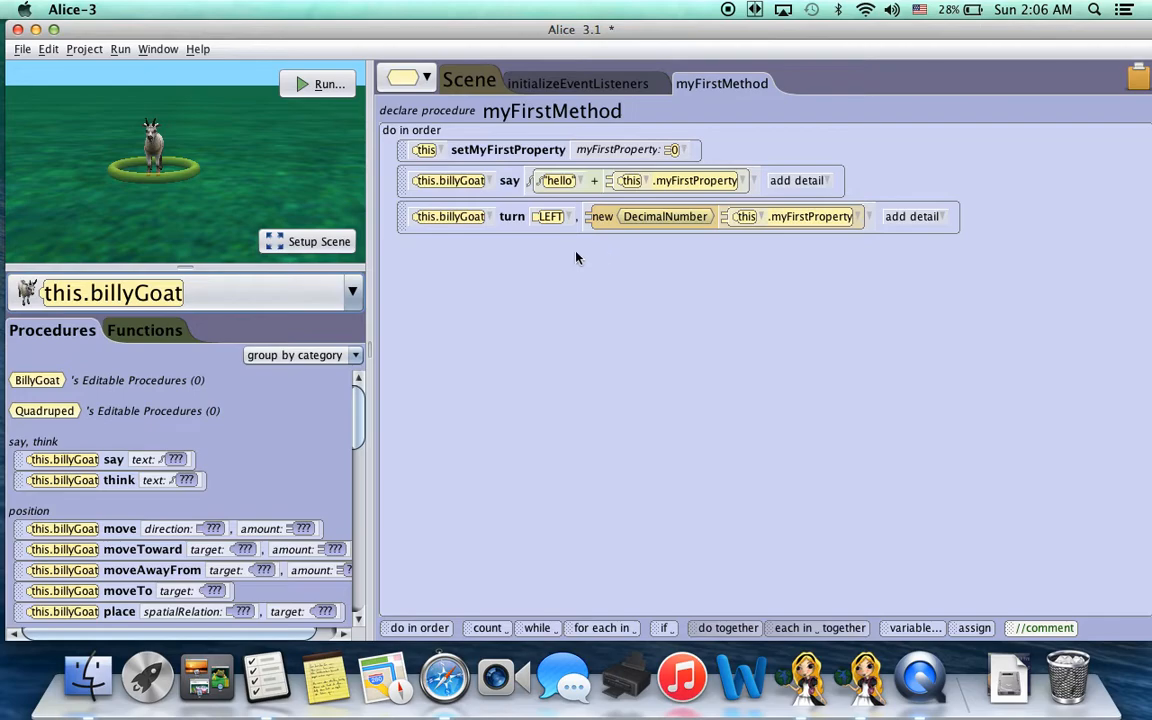
{"action": "mouse_move", "coordinate": [477, 330]}
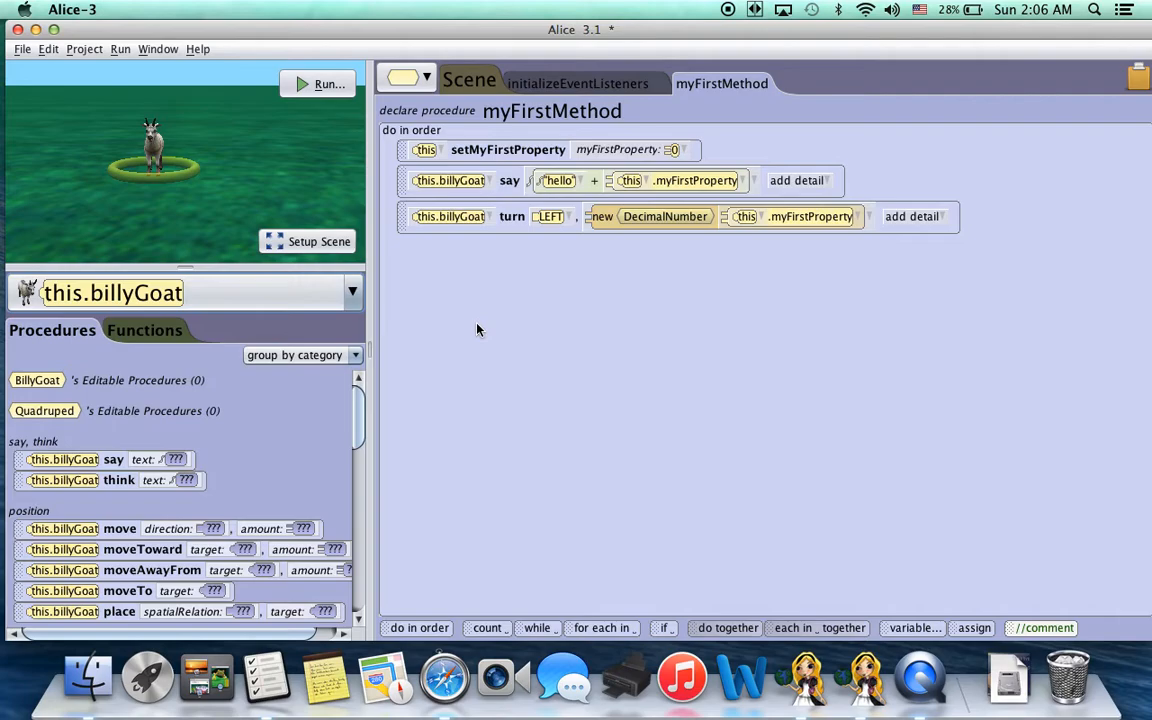
{"action": "mouse_move", "coordinate": [740, 68]}
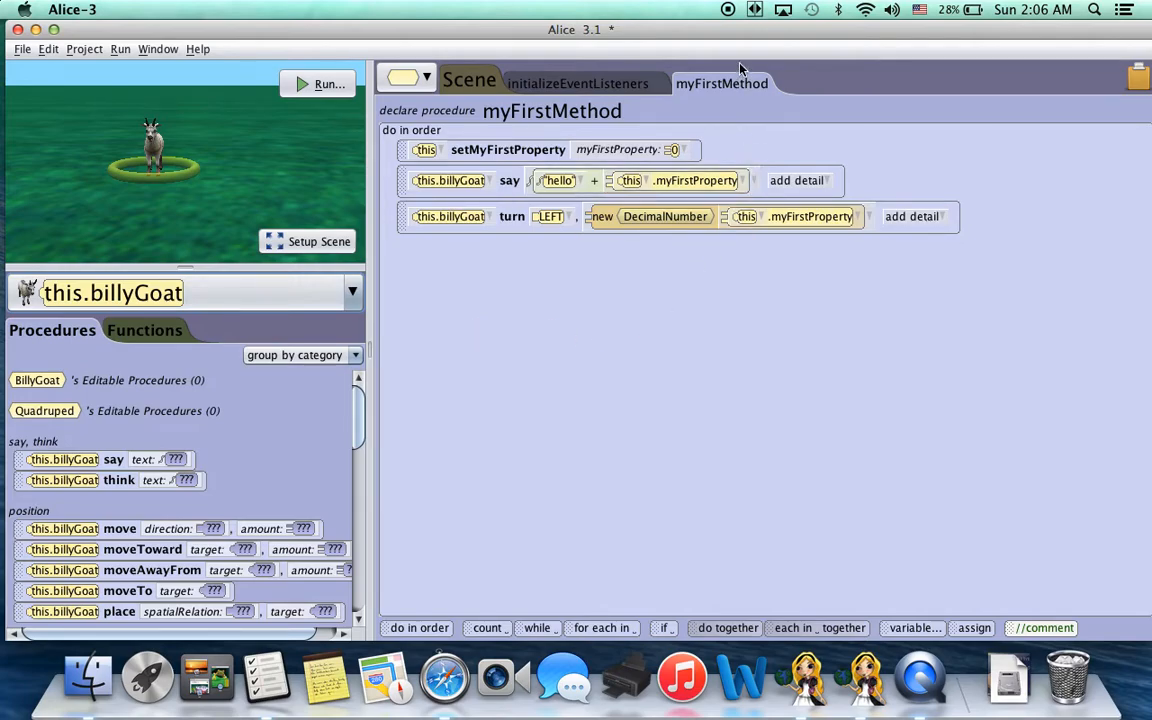